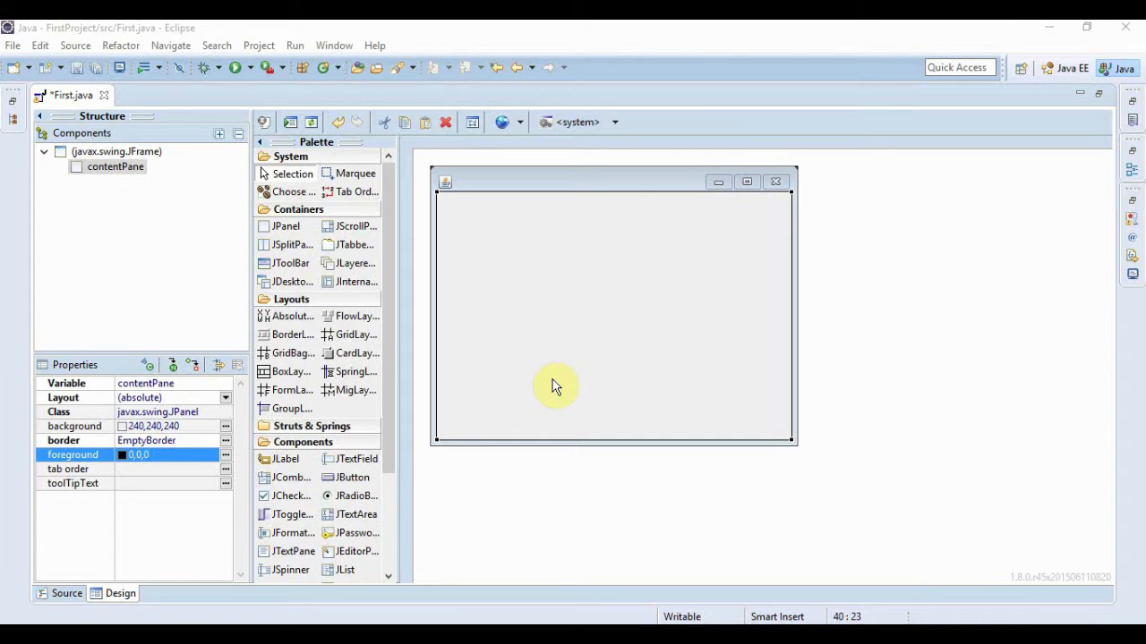
{"action": "mouse_move", "coordinate": [696, 297]}
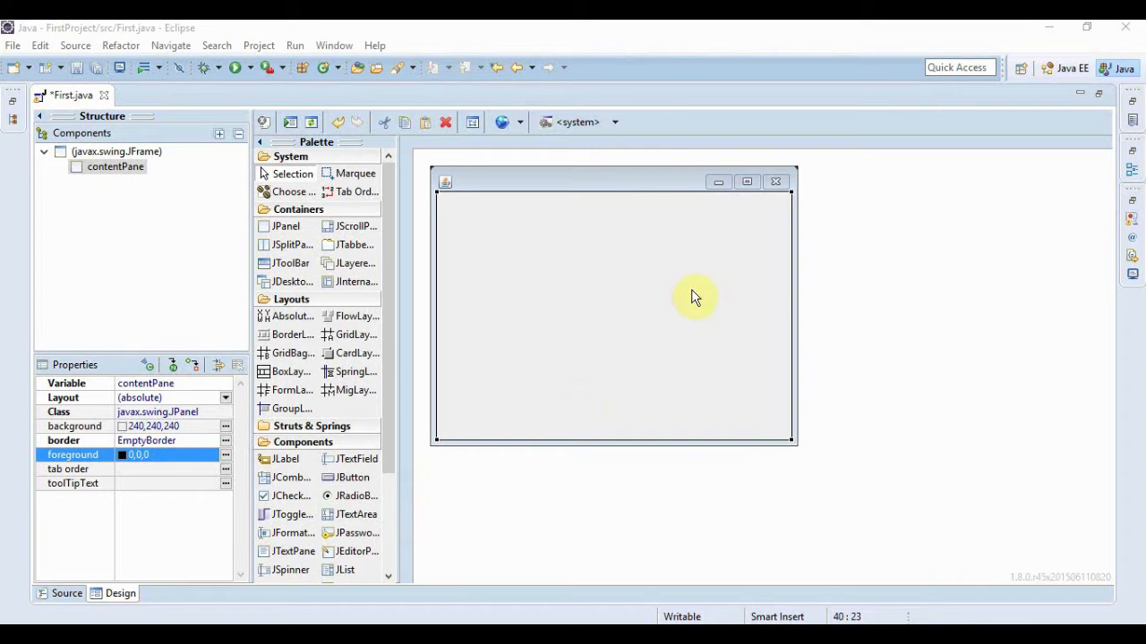
{"action": "mouse_move", "coordinate": [499, 333]}
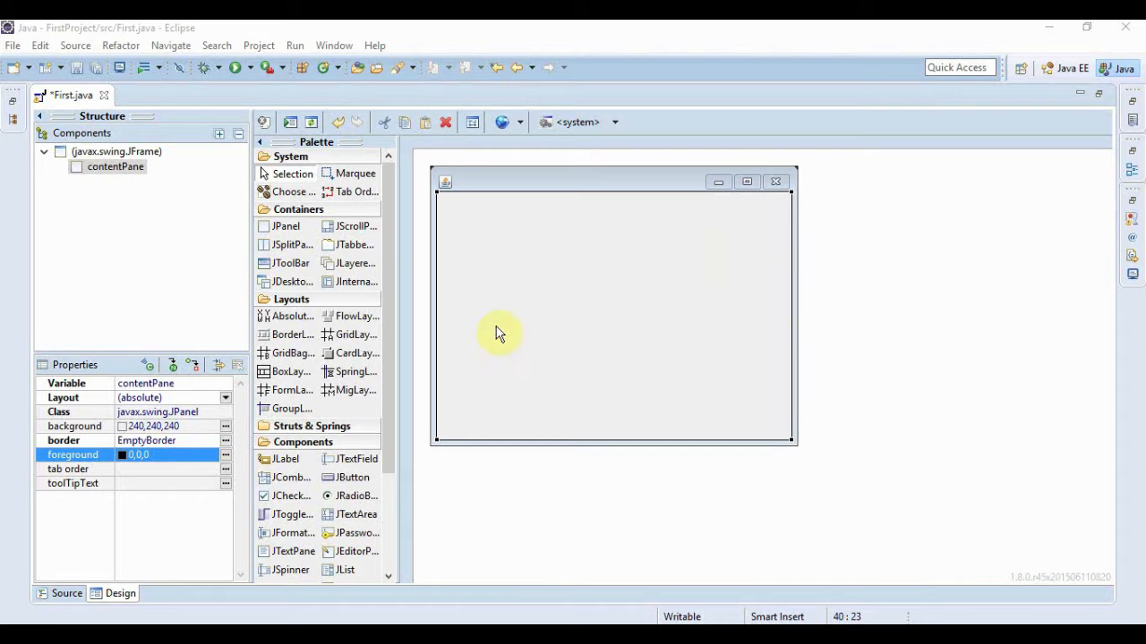
{"action": "mouse_move", "coordinate": [666, 286]}
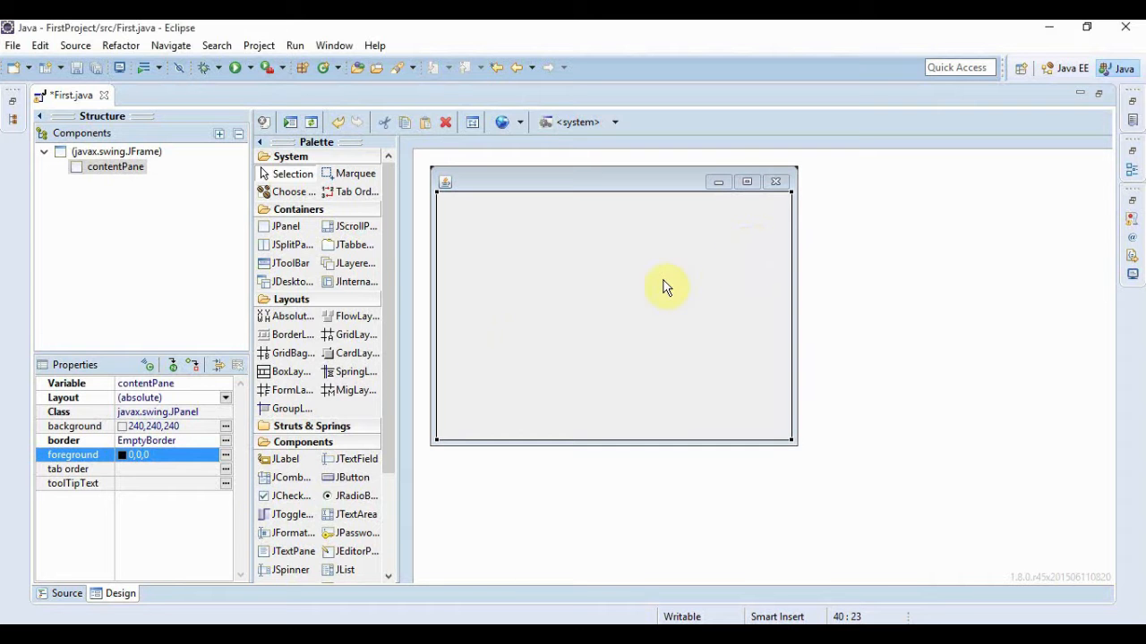
{"action": "mouse_move", "coordinate": [147, 369]}
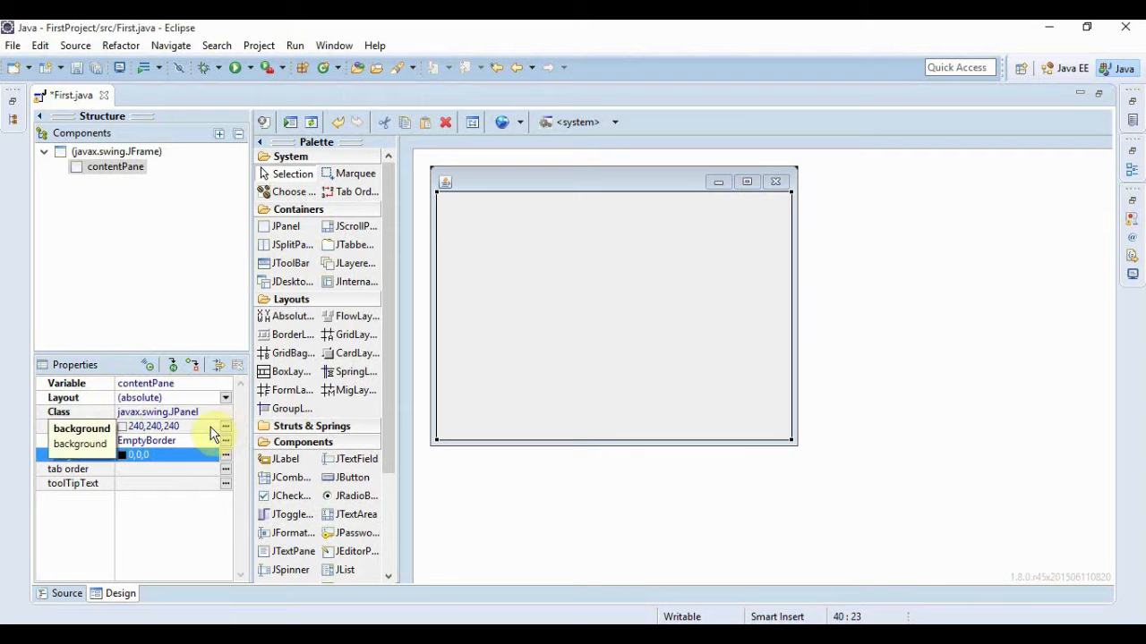
Set the content pane's background to the named teal colour (102,205,170)
{"action": "left_click", "coordinate": [225, 432]}
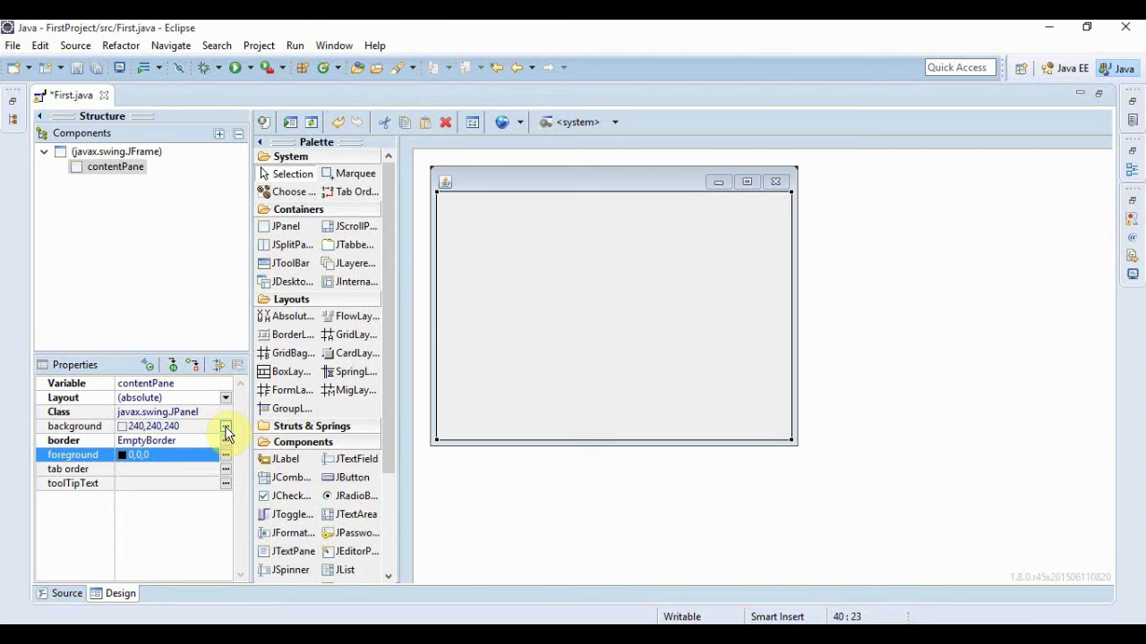
{"action": "left_click", "coordinate": [226, 426]}
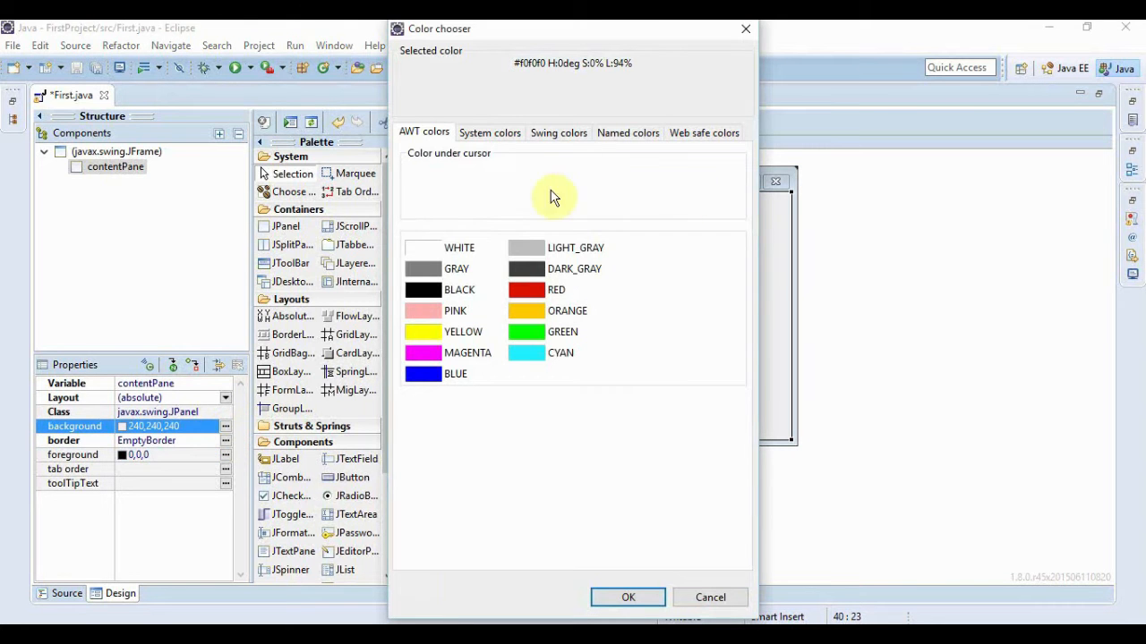
{"action": "left_click", "coordinate": [627, 133]}
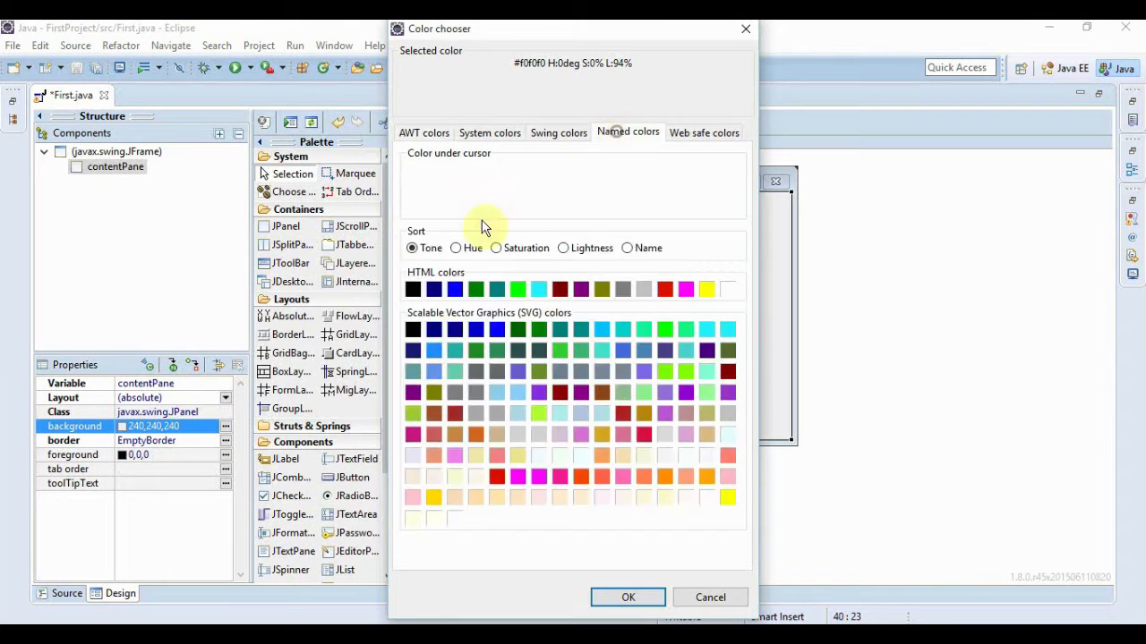
{"action": "left_click", "coordinate": [433, 371]}
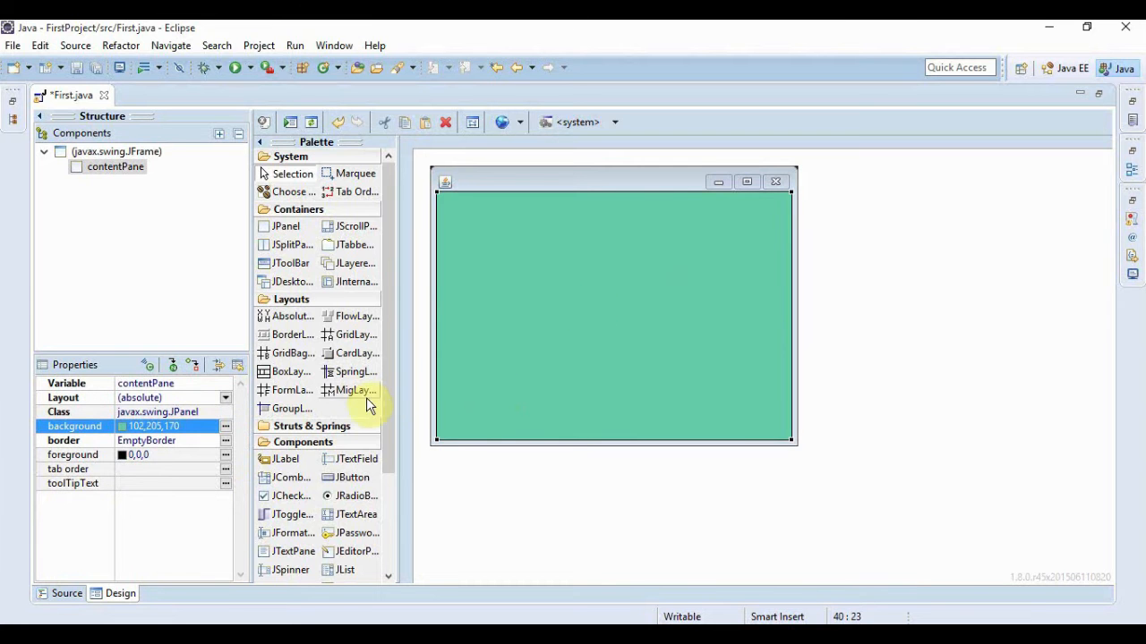
Place a JLabel near the top of the frame and a JButton below it
{"action": "scroll", "scroll_direction": "down", "scroll_amount": 3}
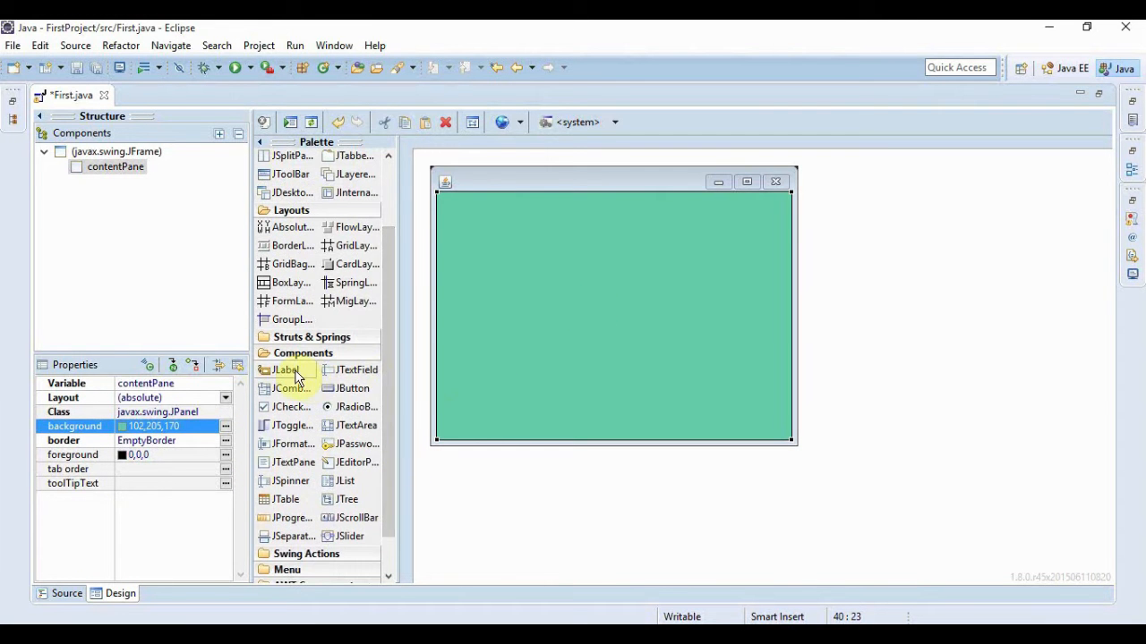
{"action": "left_click", "coordinate": [602, 275]}
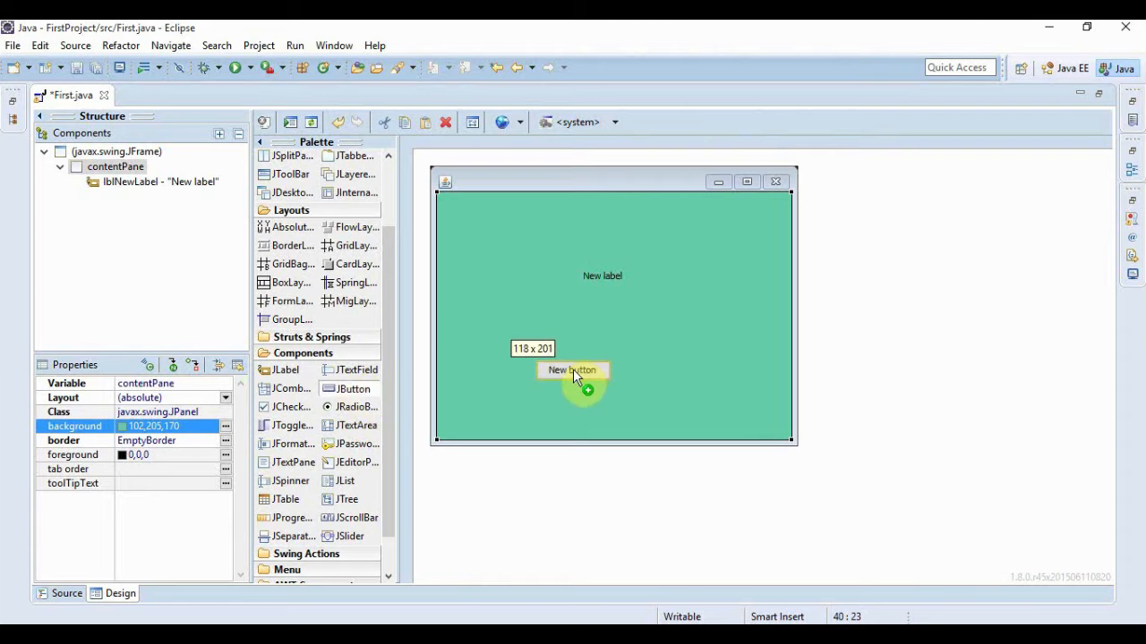
{"action": "left_click_drag", "start_coordinate": [573, 369], "coordinate": [602, 365]}
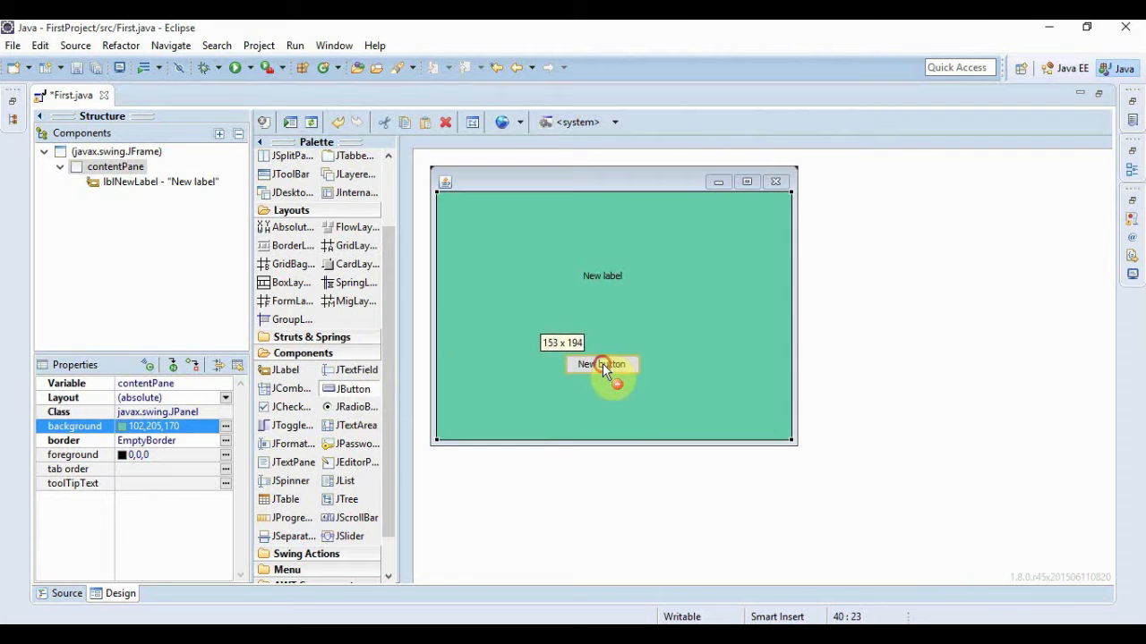
{"action": "left_click", "coordinate": [602, 365]}
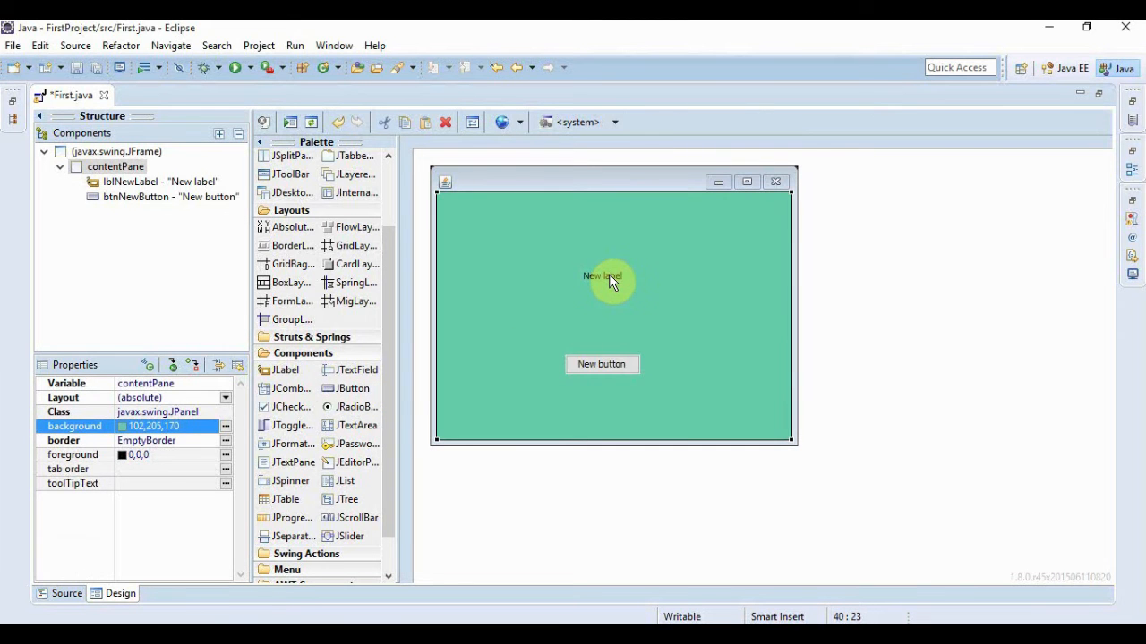
Set the label's font to Times New Roman, Bold, size 18
{"action": "left_click", "coordinate": [602, 276]}
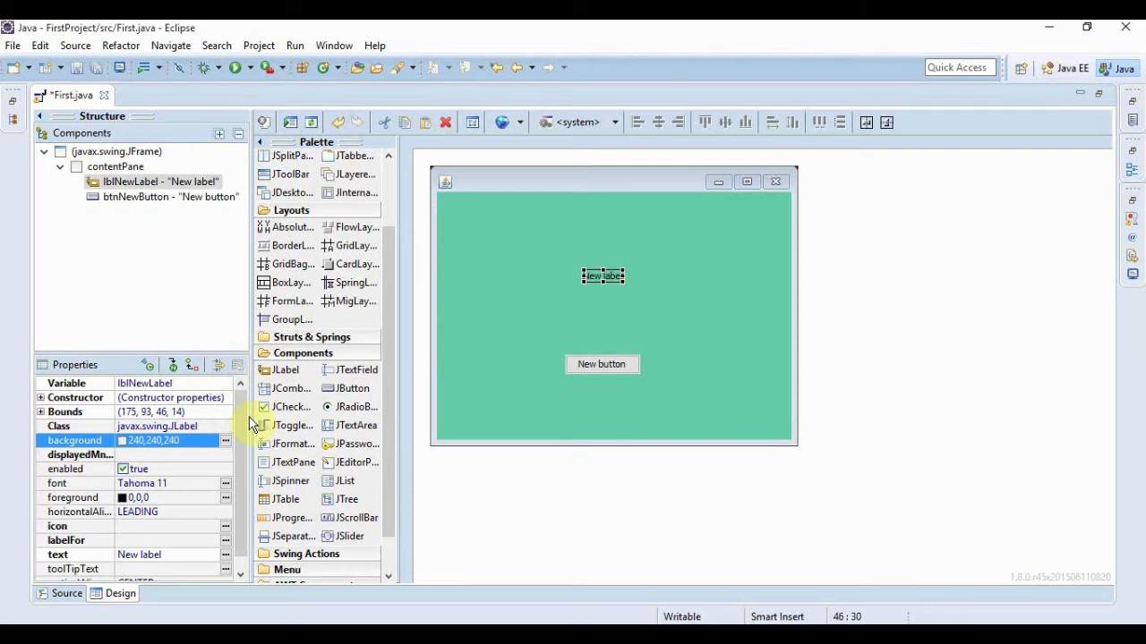
{"action": "scroll", "scroll_direction": "down", "scroll_amount": 3}
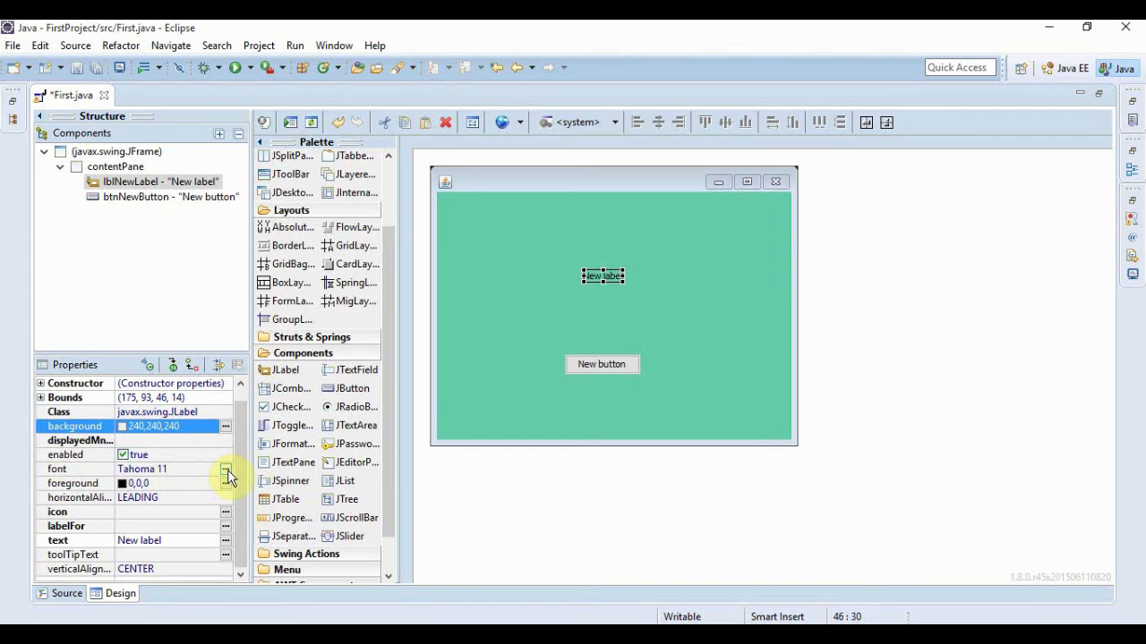
{"action": "left_click", "coordinate": [226, 469]}
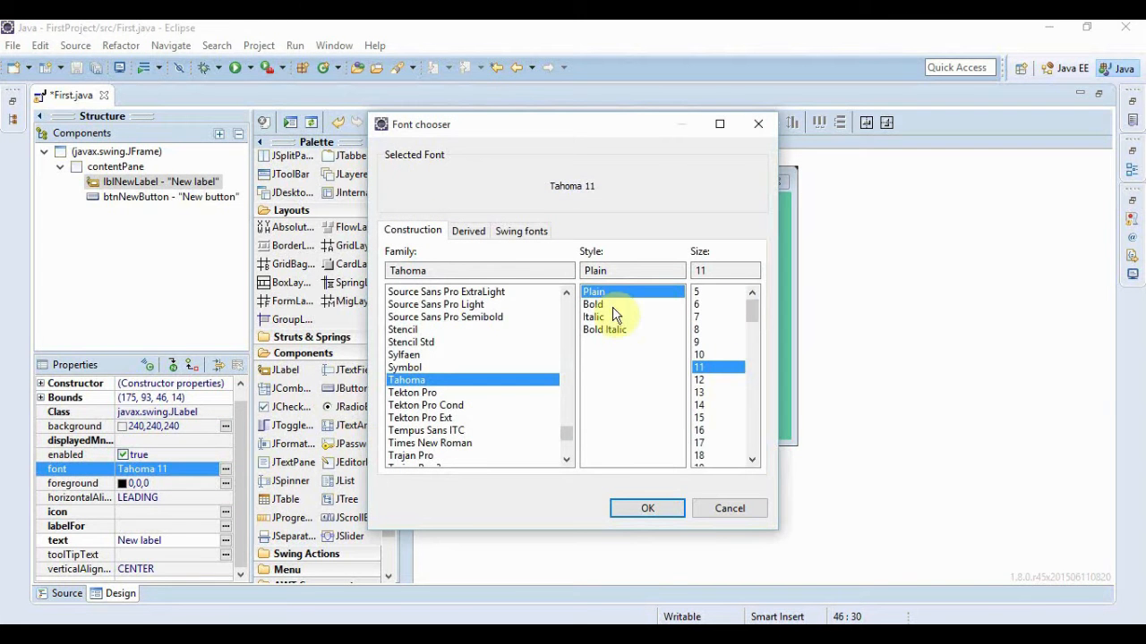
{"action": "left_click", "coordinate": [594, 304]}
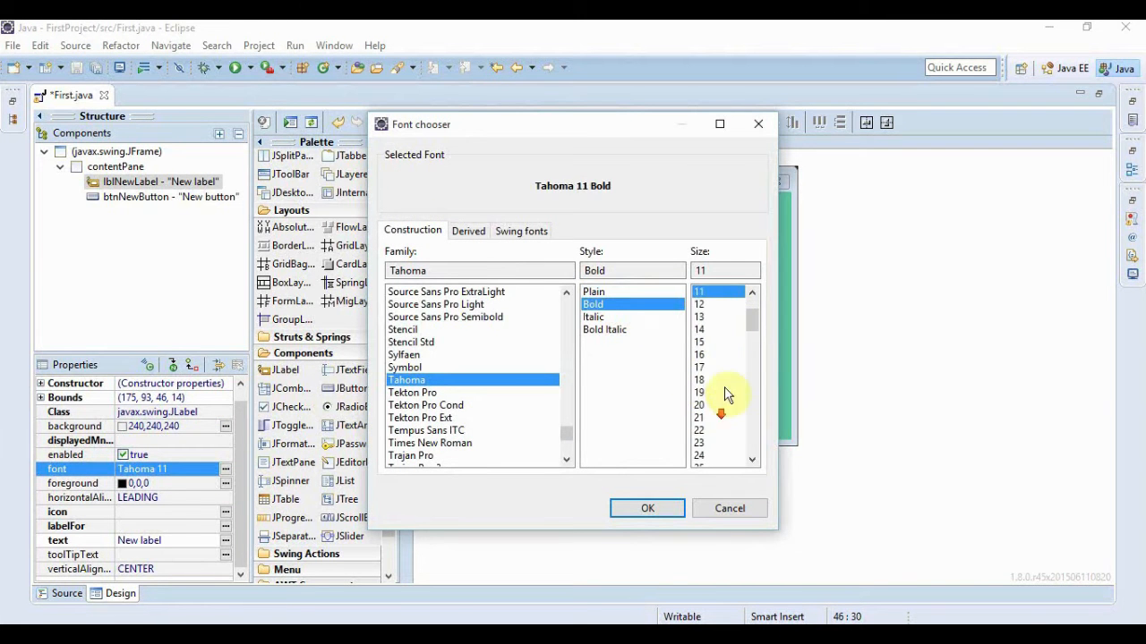
{"action": "left_click", "coordinate": [699, 380]}
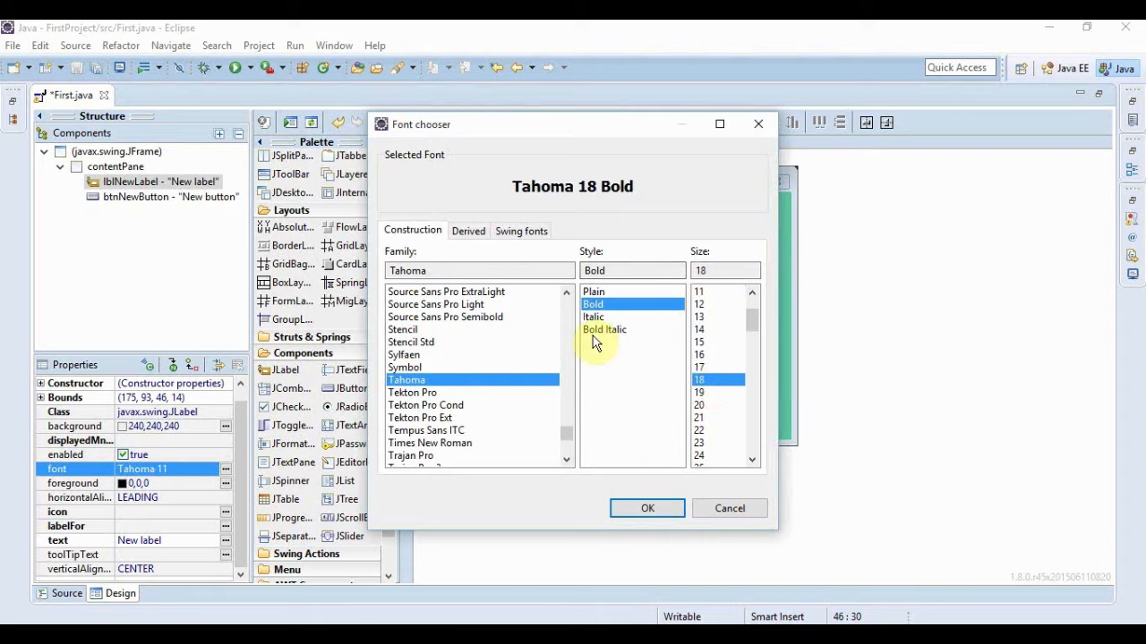
{"action": "left_click", "coordinate": [430, 444]}
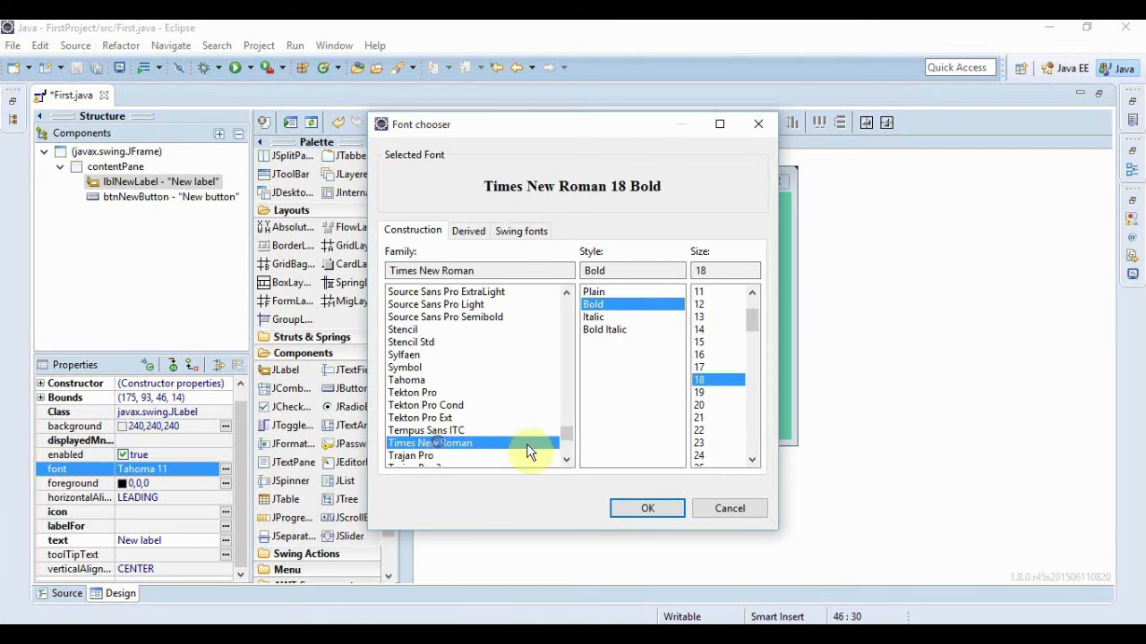
{"action": "left_click", "coordinate": [646, 509]}
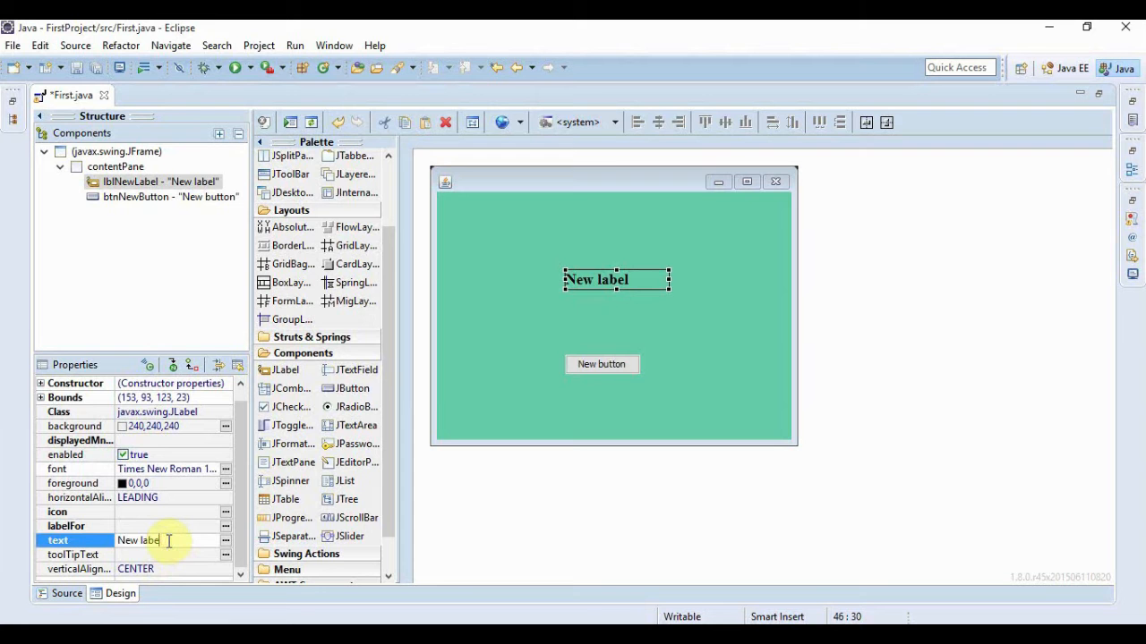
Change the label's text property from 'New label' to 'Hey you'
{"action": "type", "text": "H"}
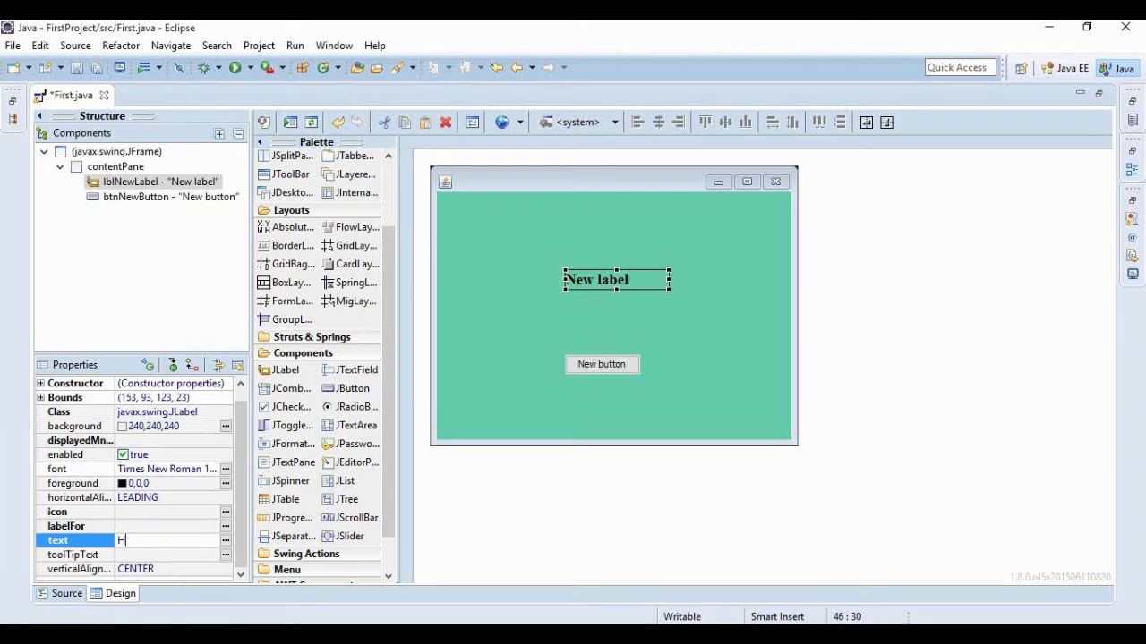
{"action": "type", "text": "ey you"}
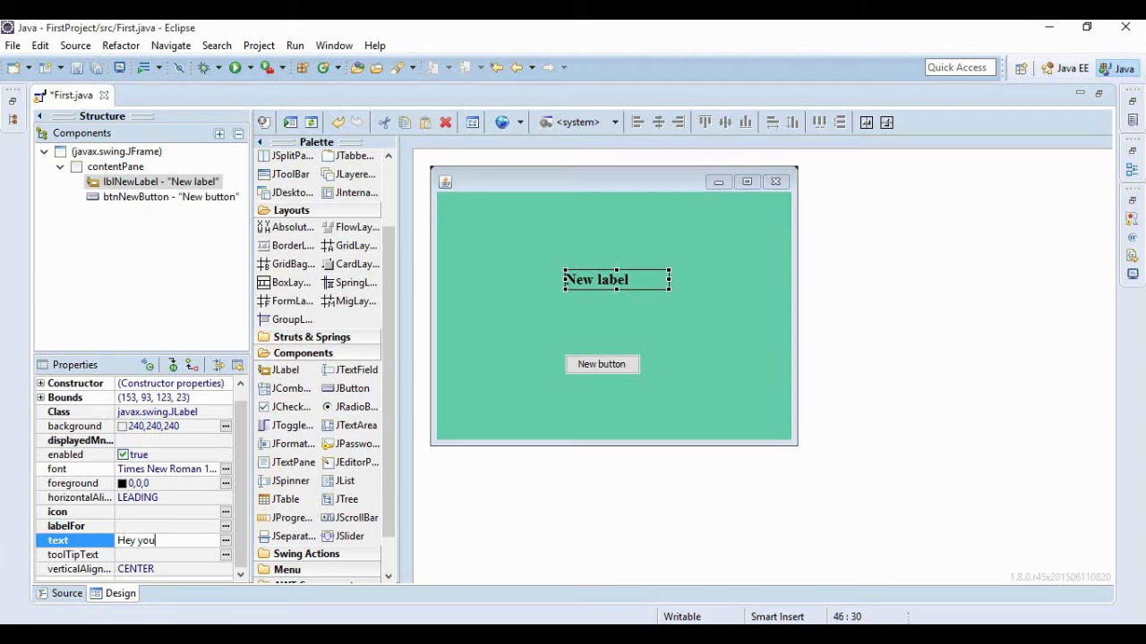
{"action": "mouse_move", "coordinate": [641, 297]}
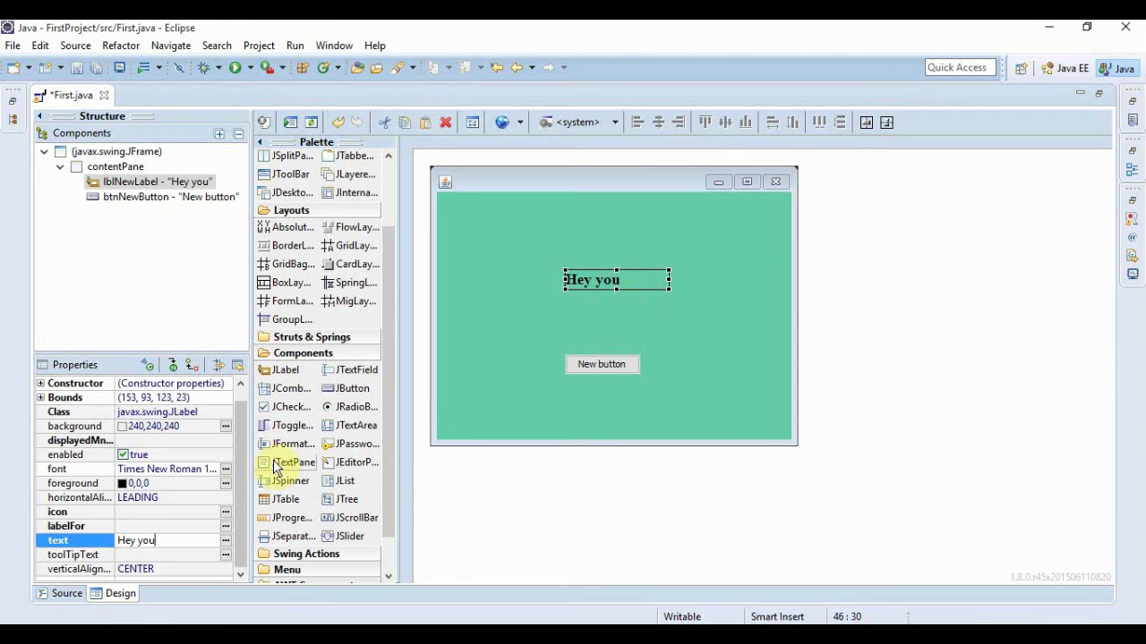
{"action": "left_click", "coordinate": [591, 279]}
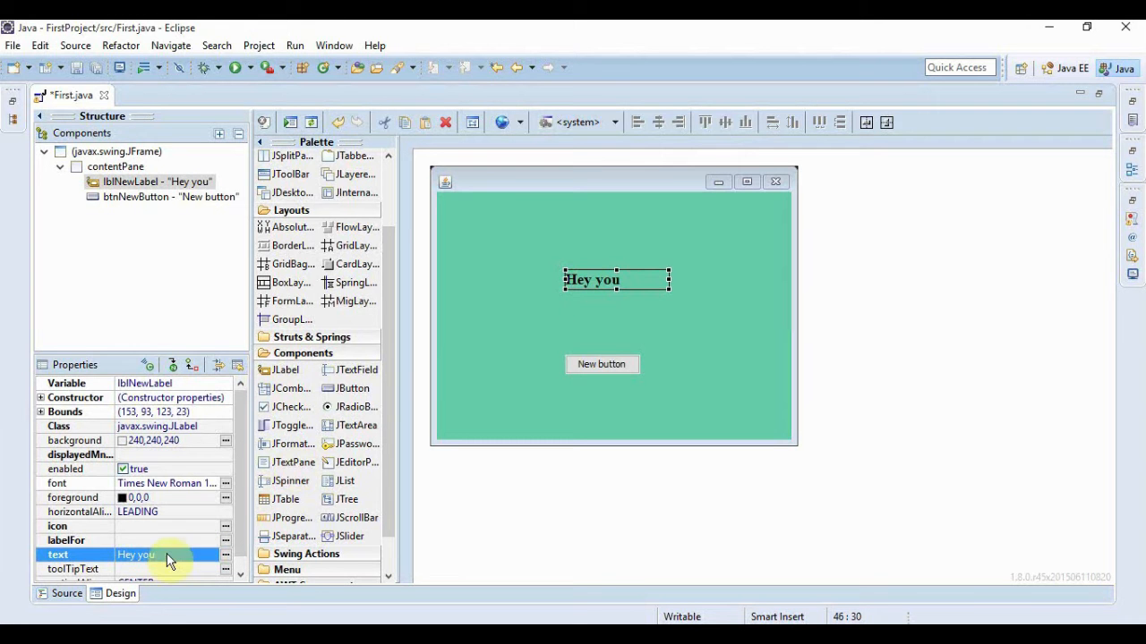
{"action": "mouse_move", "coordinate": [215, 508]}
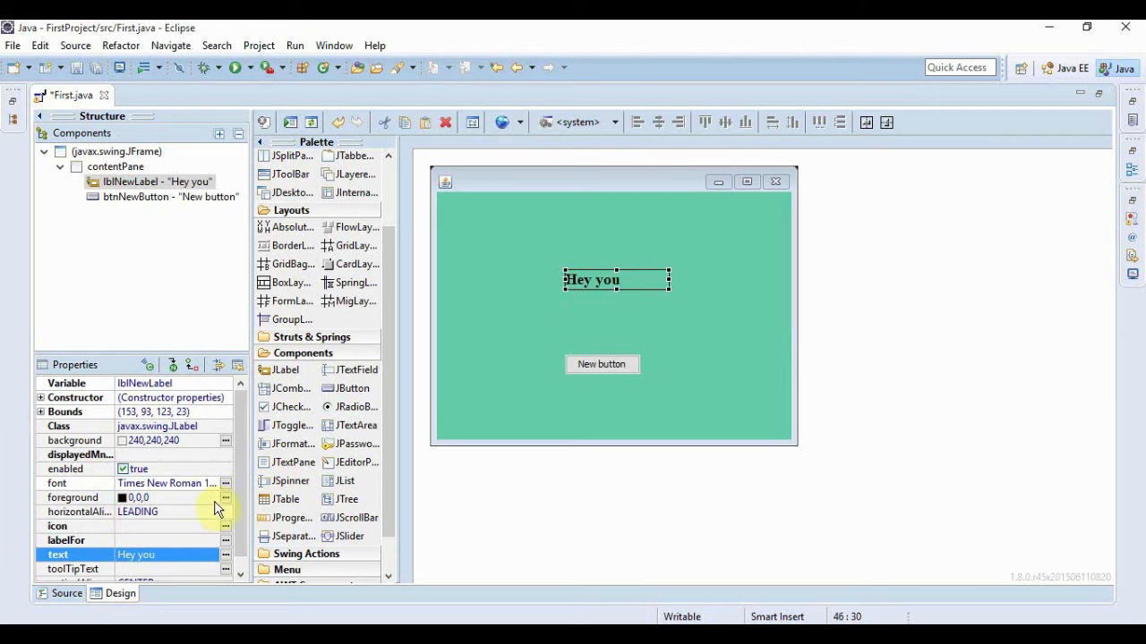
{"action": "mouse_move", "coordinate": [438, 383]}
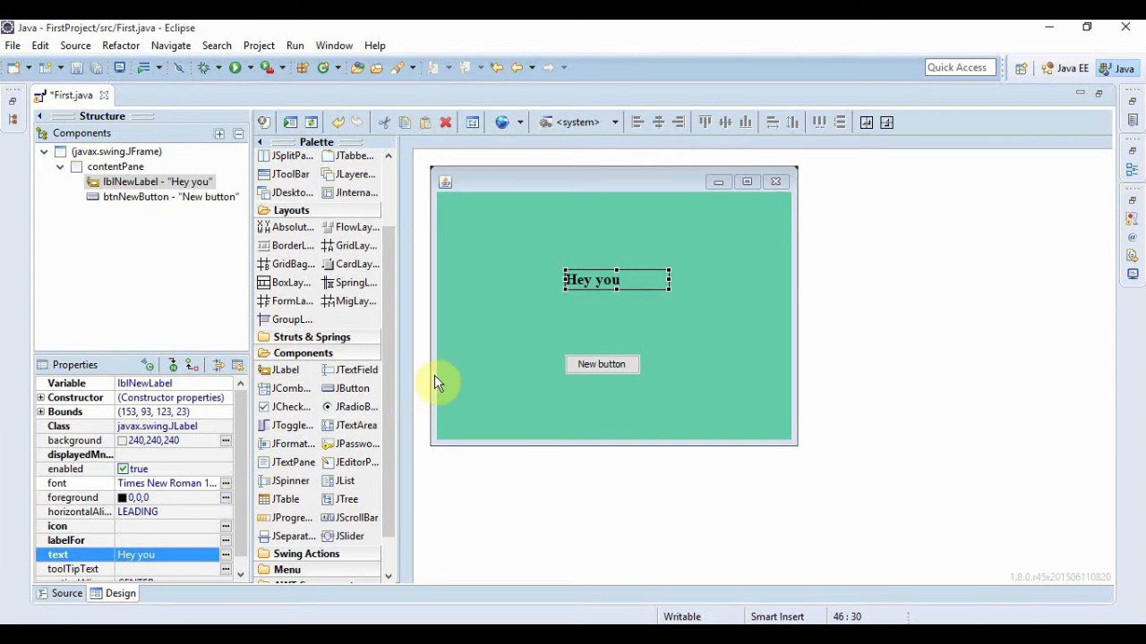
{"action": "mouse_move", "coordinate": [423, 385]}
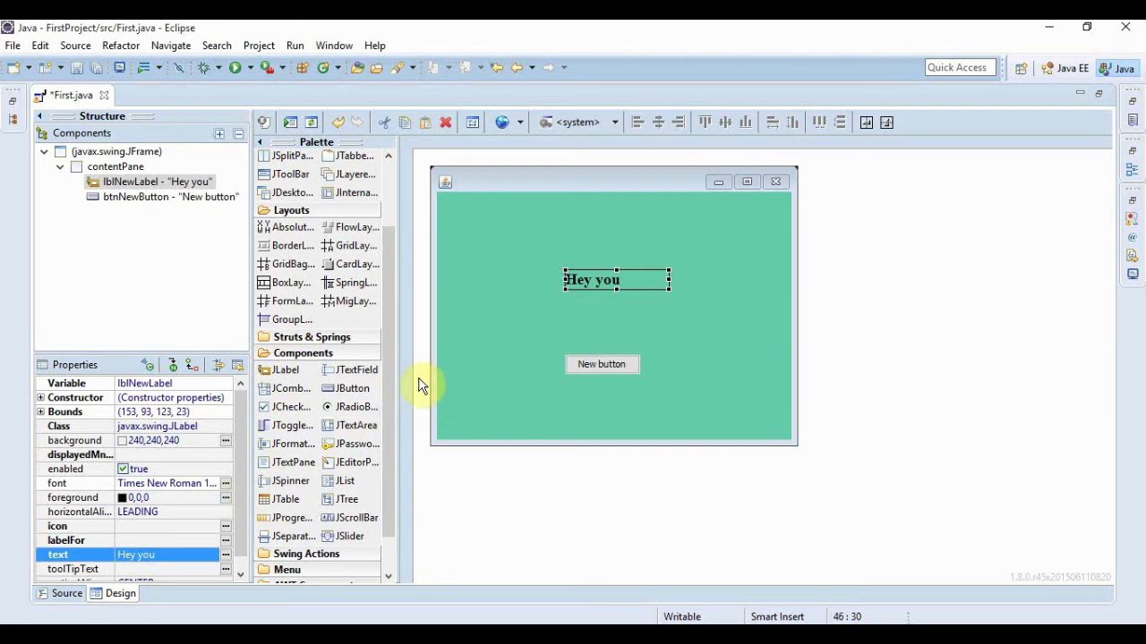
{"action": "mouse_move", "coordinate": [201, 498]}
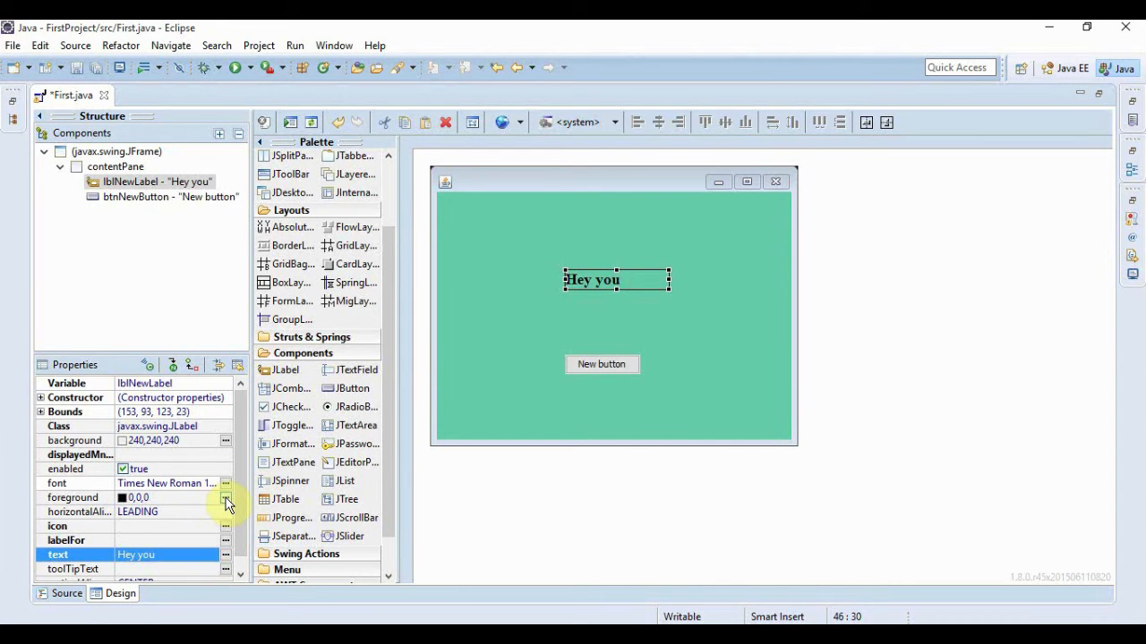
Set the 'Hey you' label's foreground to the named colour White
{"action": "left_click", "coordinate": [225, 503]}
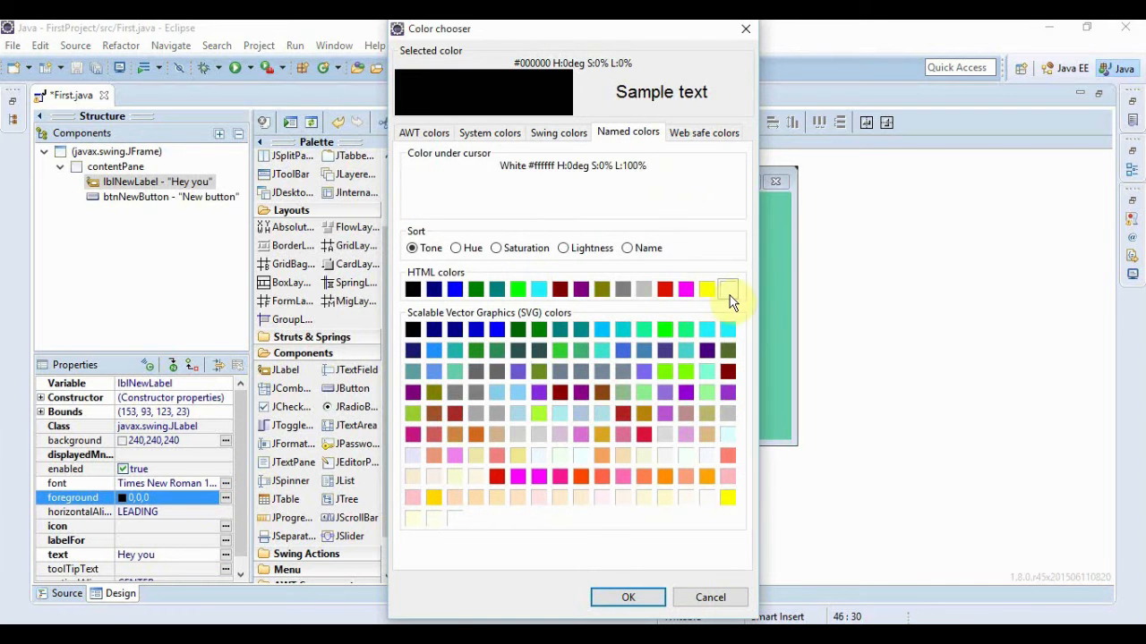
{"action": "left_click", "coordinate": [729, 288]}
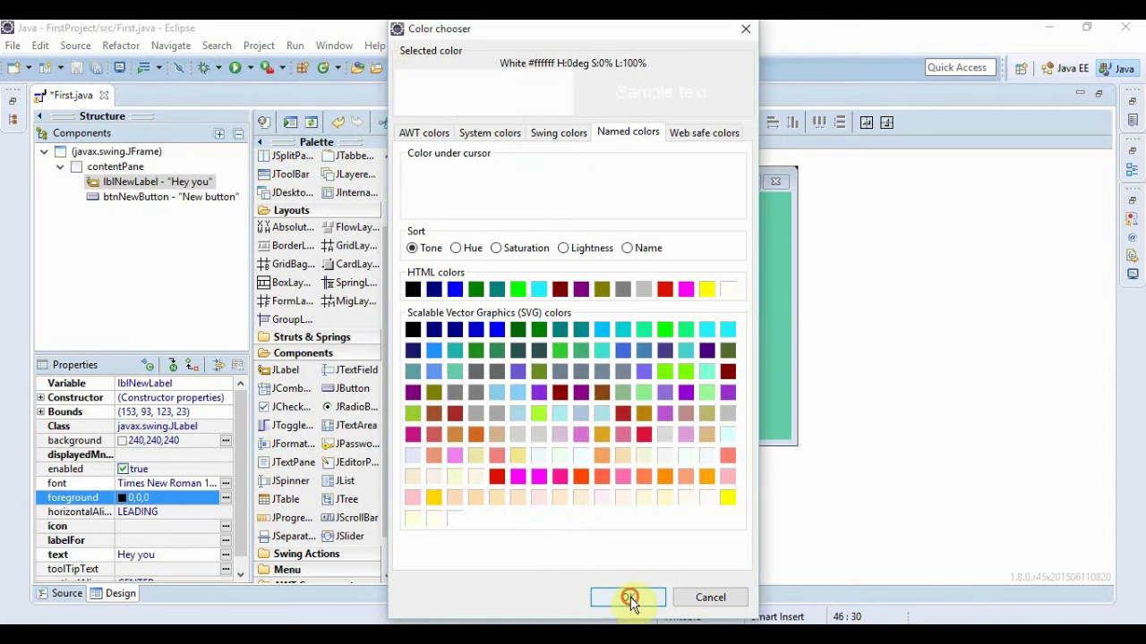
{"action": "left_click", "coordinate": [626, 598]}
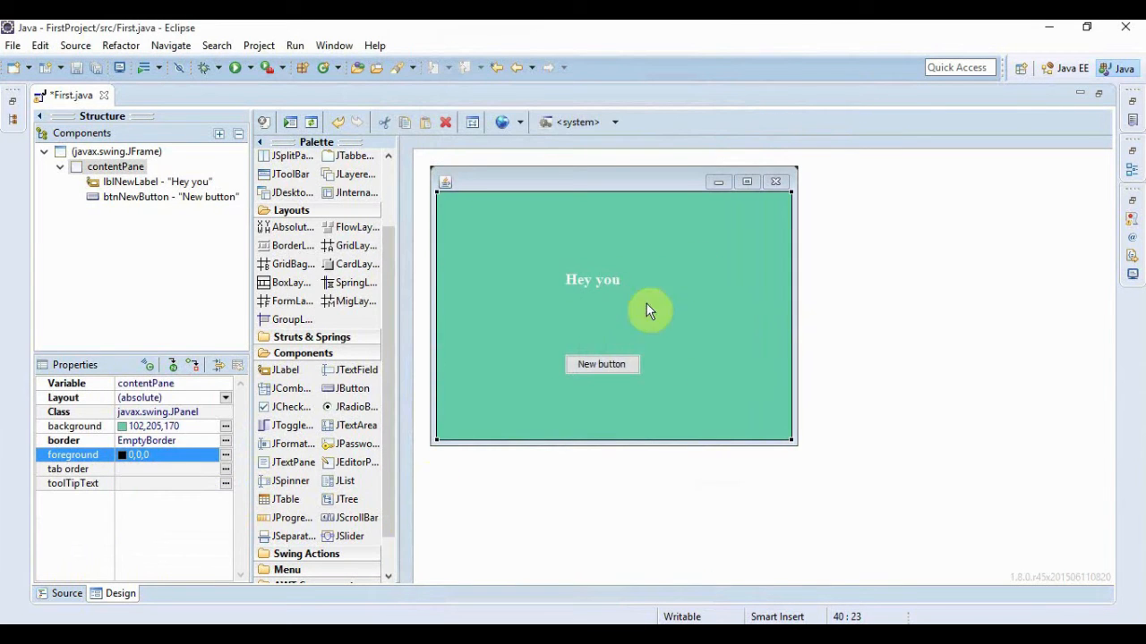
{"action": "left_click", "coordinate": [602, 366]}
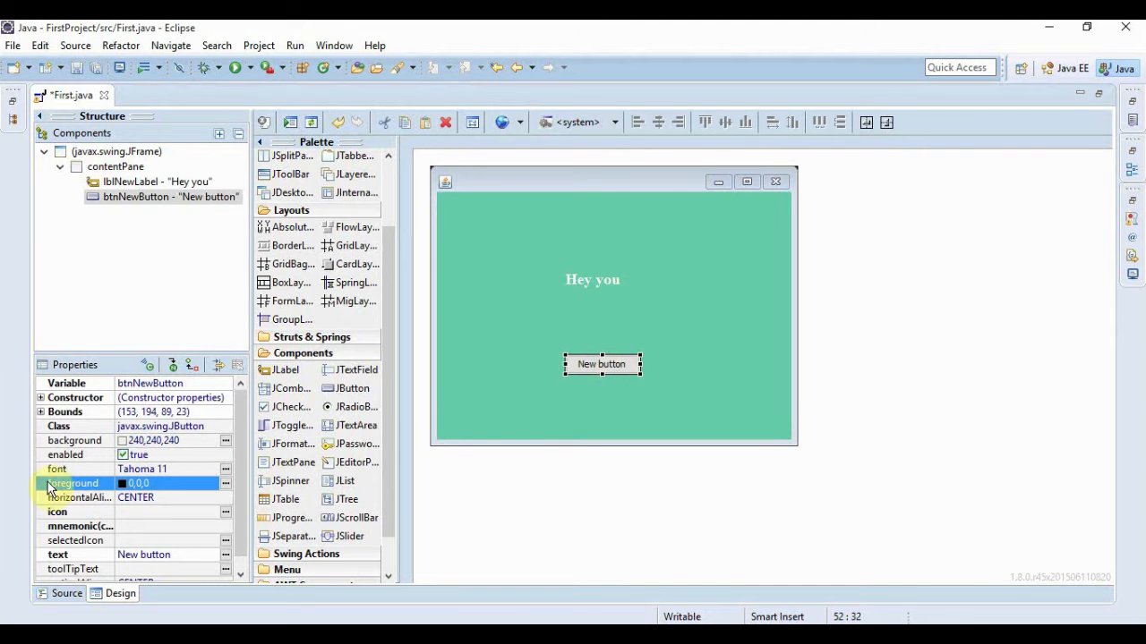
Give the button a crimson background, text 'Click' and white foreground
{"action": "left_click", "coordinate": [225, 440]}
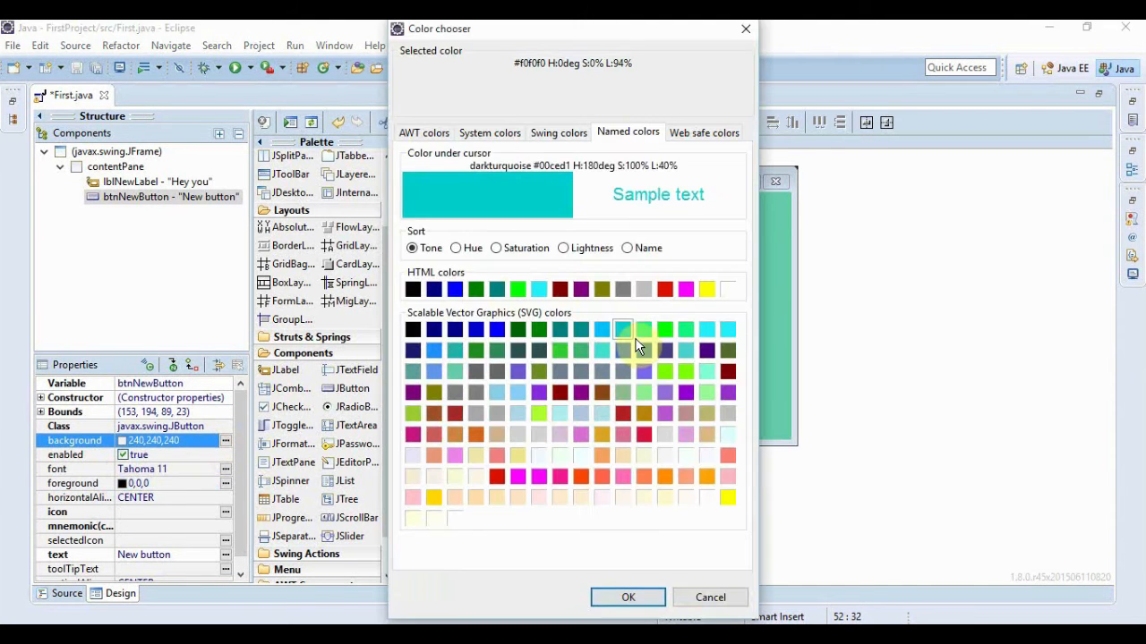
{"action": "left_click", "coordinate": [626, 598]}
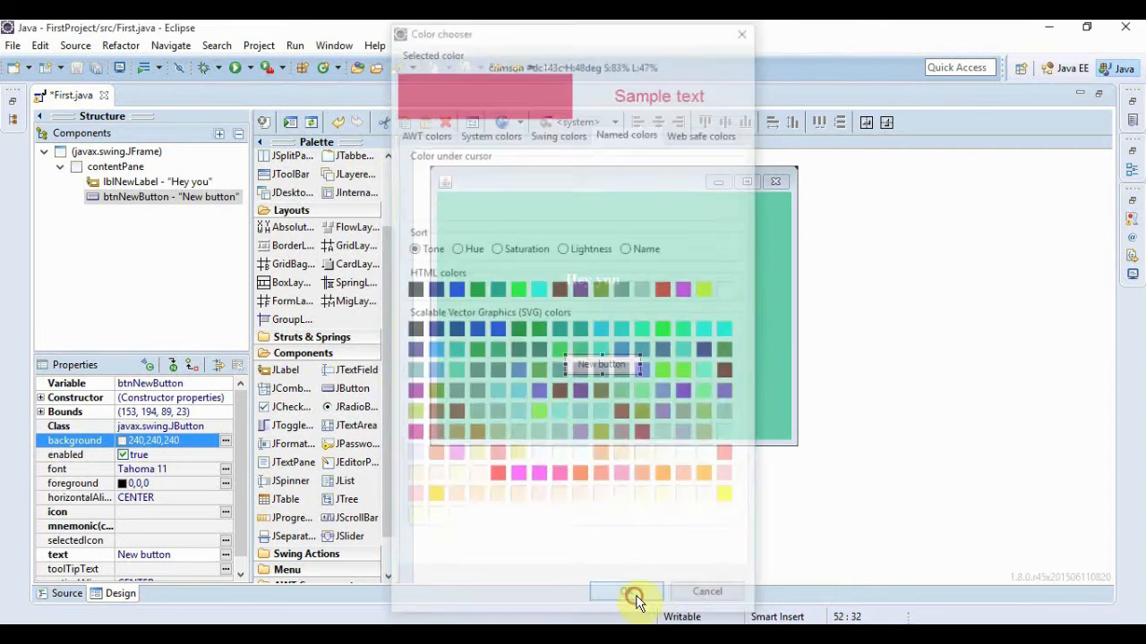
{"action": "left_click", "coordinate": [626, 590]}
{"action": "type", "text": "Cl"}
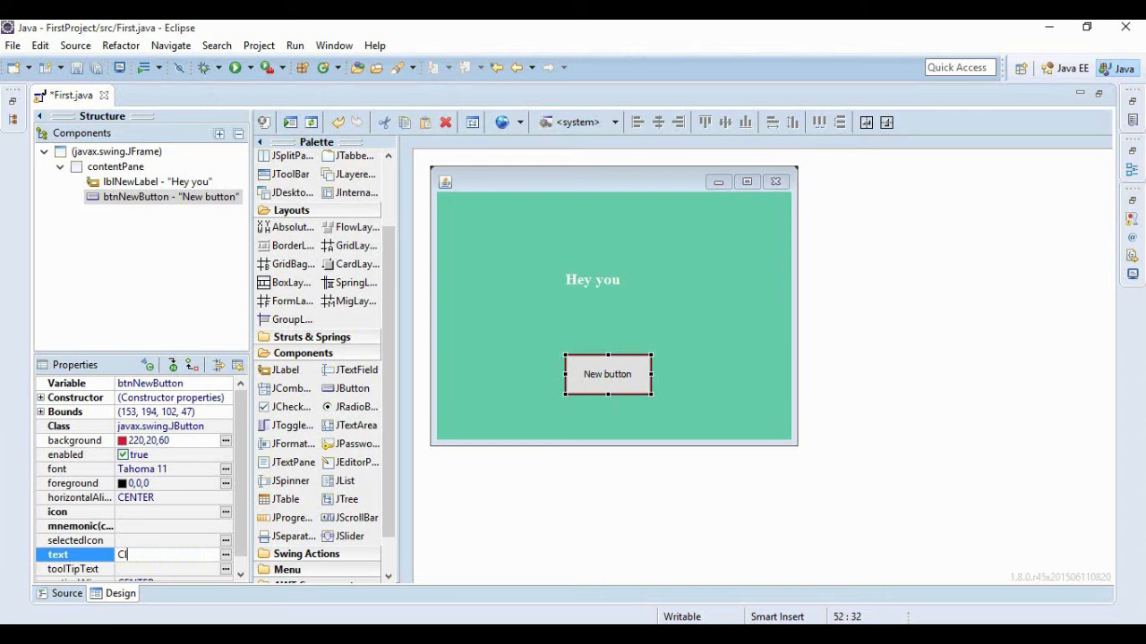
{"action": "type", "text": "ick"}
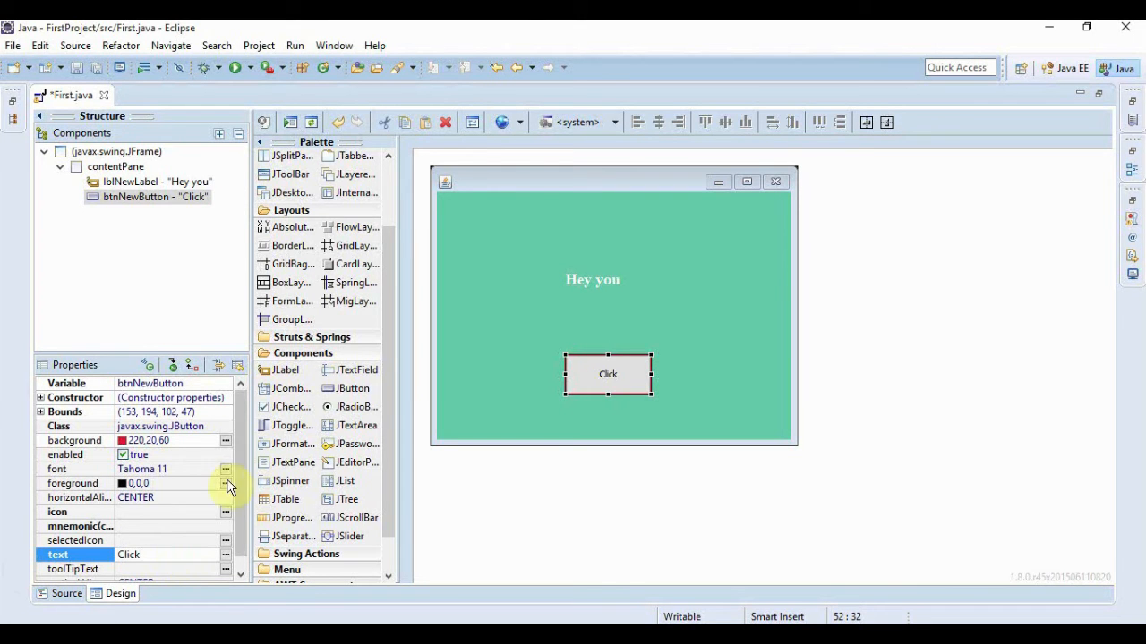
{"action": "left_click", "coordinate": [226, 484]}
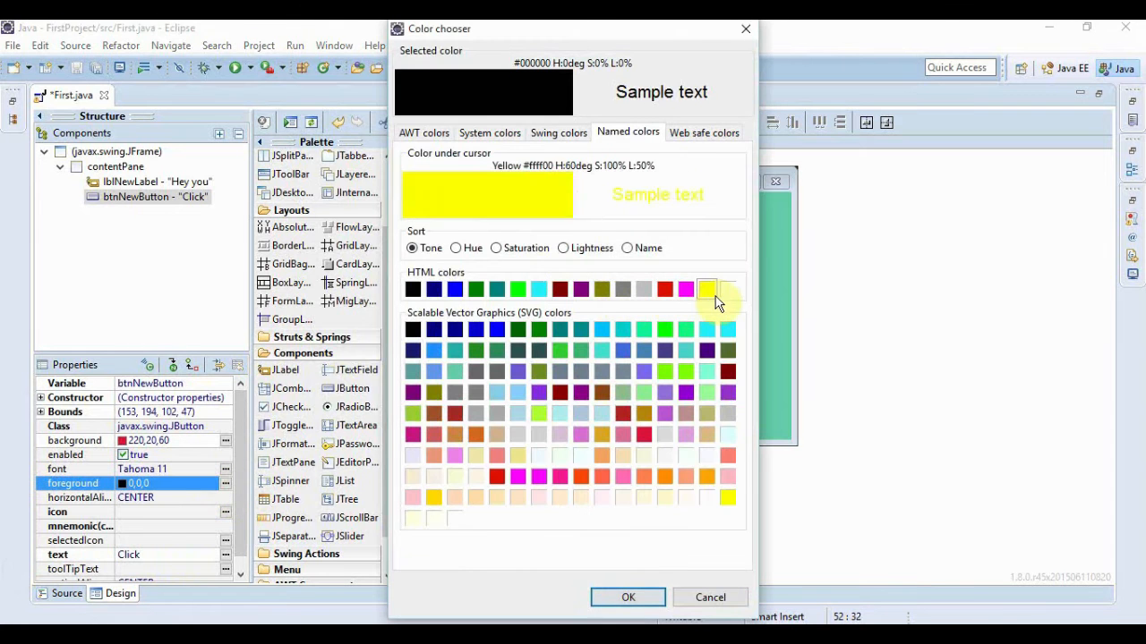
{"action": "left_click", "coordinate": [627, 598]}
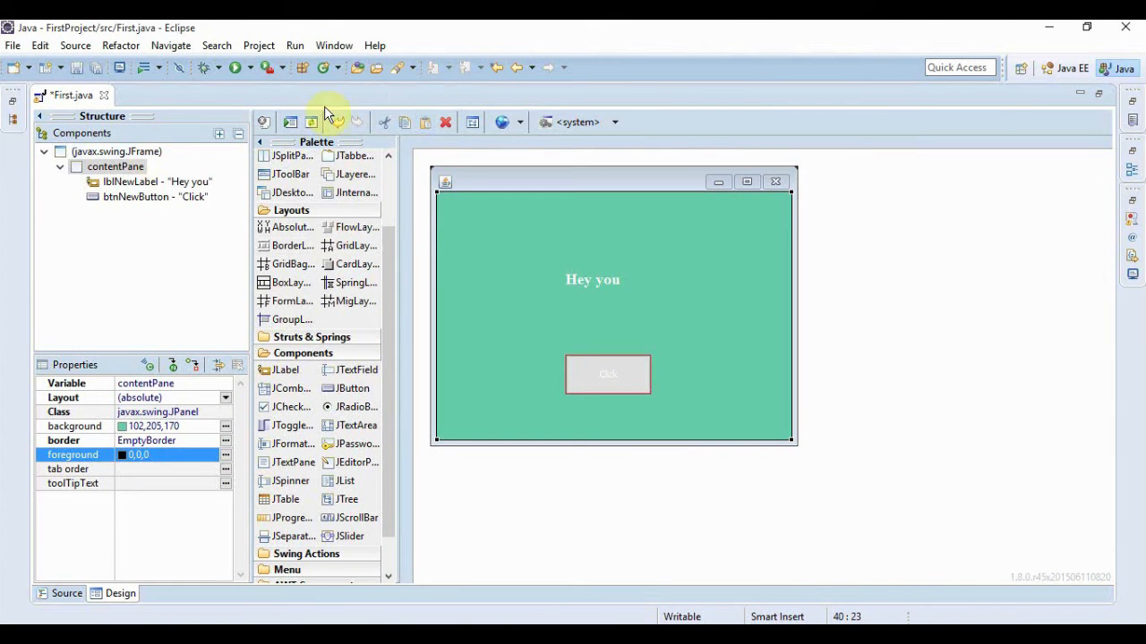
Run First.java as a Java application, saving it in the Save and Launch dialog
{"action": "left_click", "coordinate": [236, 68]}
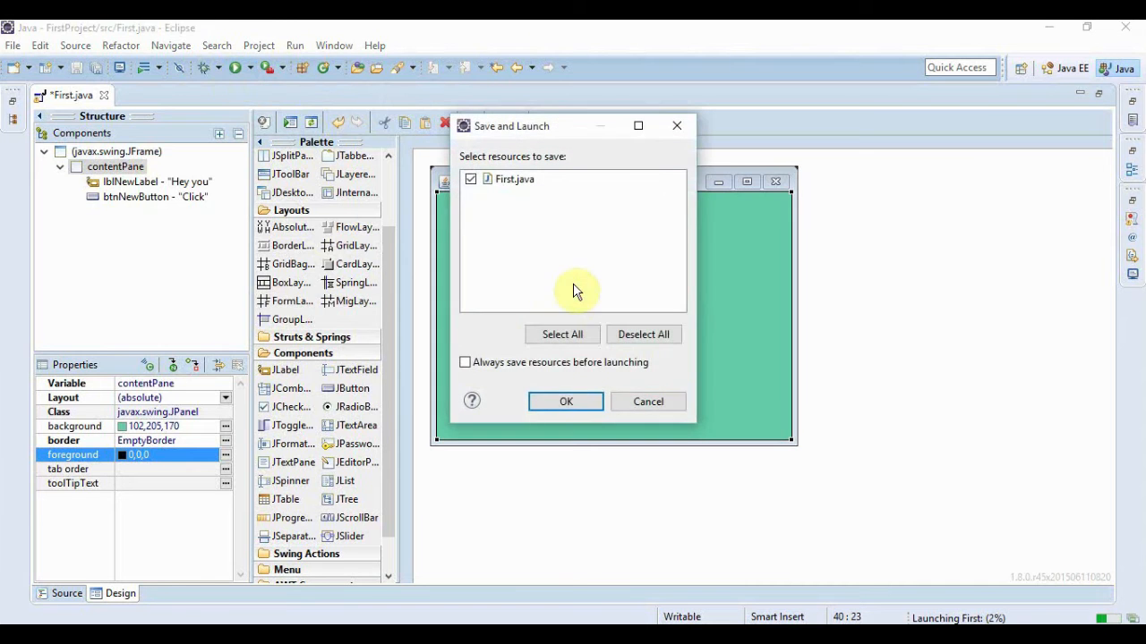
{"action": "left_click", "coordinate": [566, 401]}
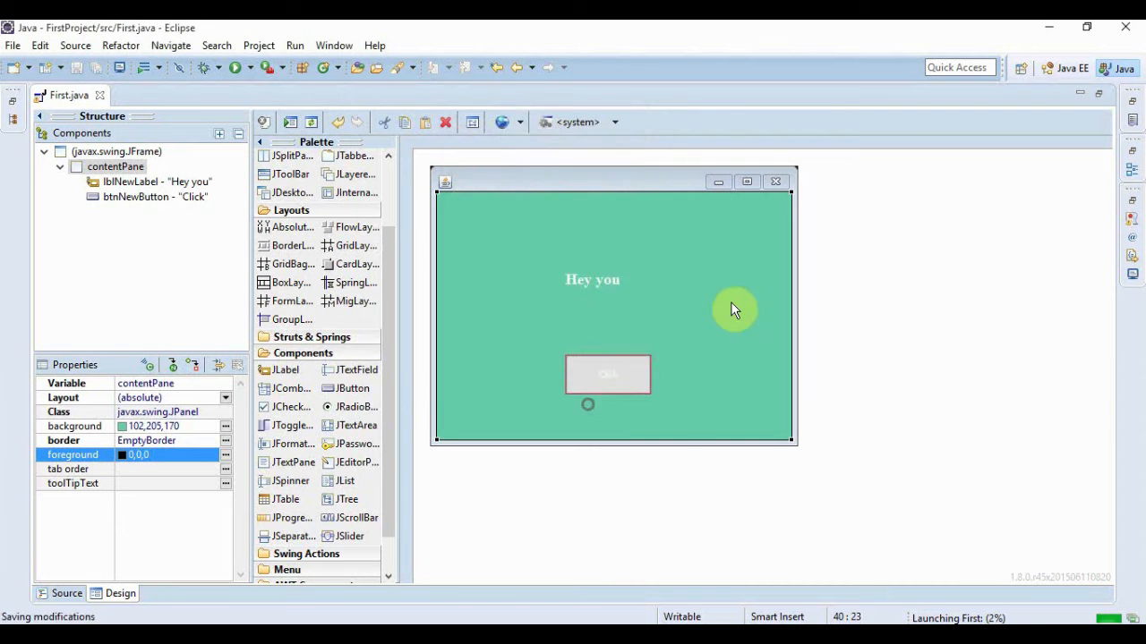
{"action": "left_click", "coordinate": [234, 68]}
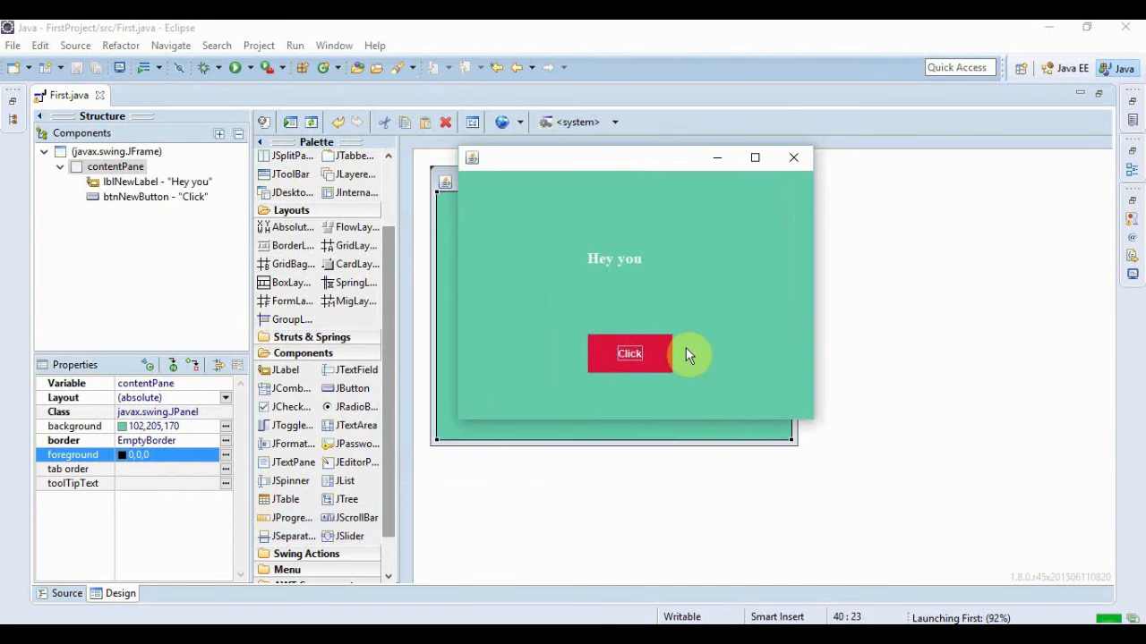
{"action": "mouse_move", "coordinate": [587, 261]}
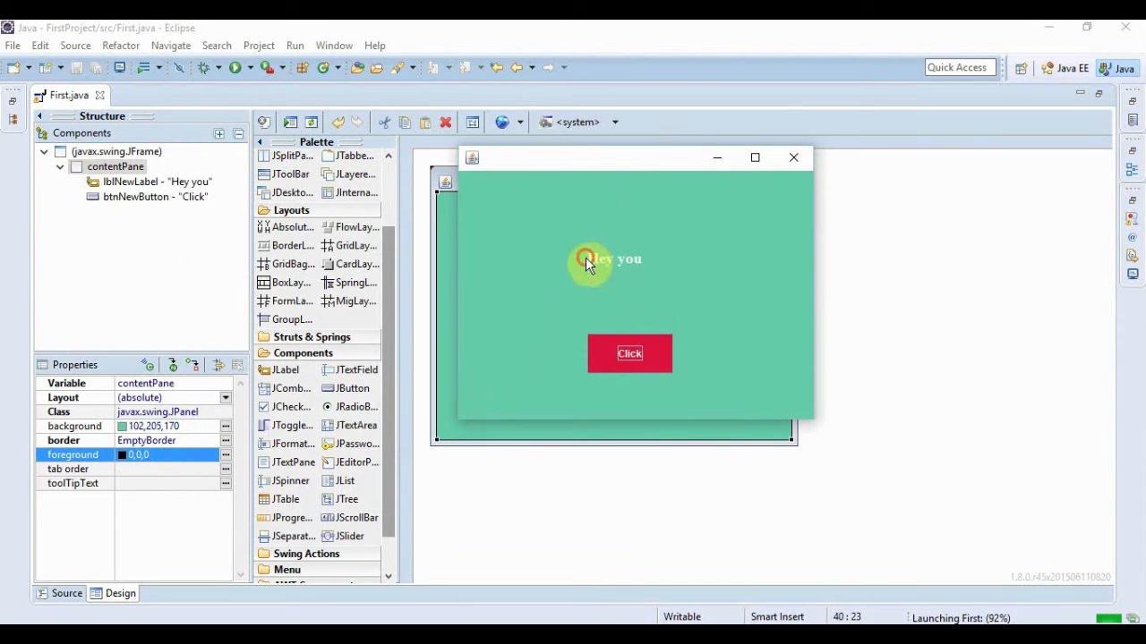
{"action": "mouse_move", "coordinate": [647, 168]}
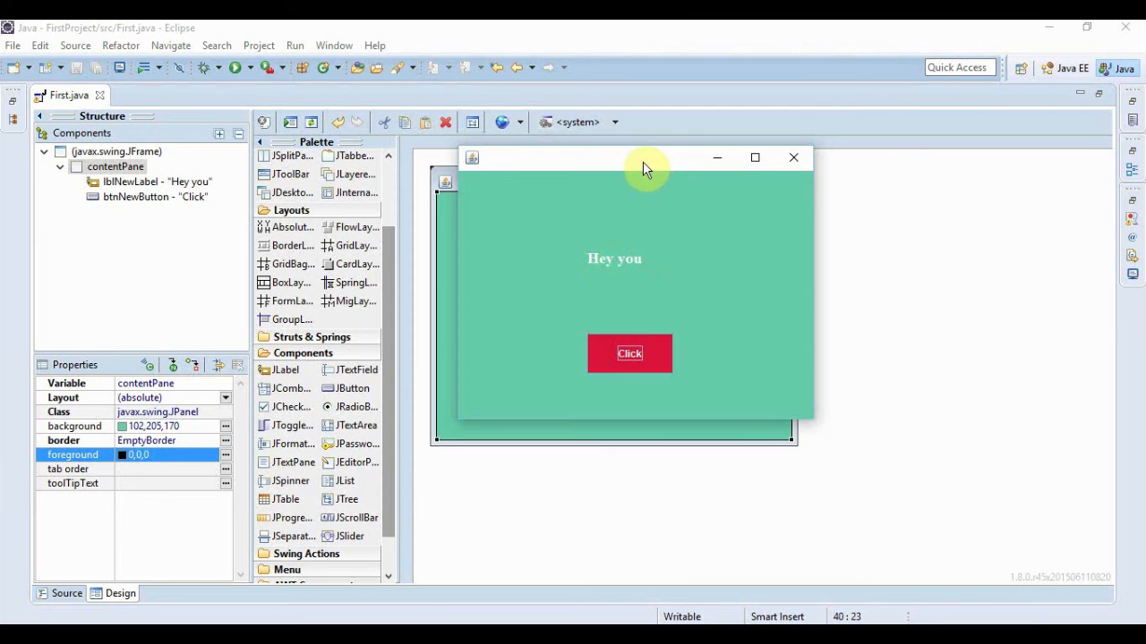
Move the running teal window around over the designer to inspect it
{"action": "left_click_drag", "start_coordinate": [646, 169], "coordinate": [658, 153]}
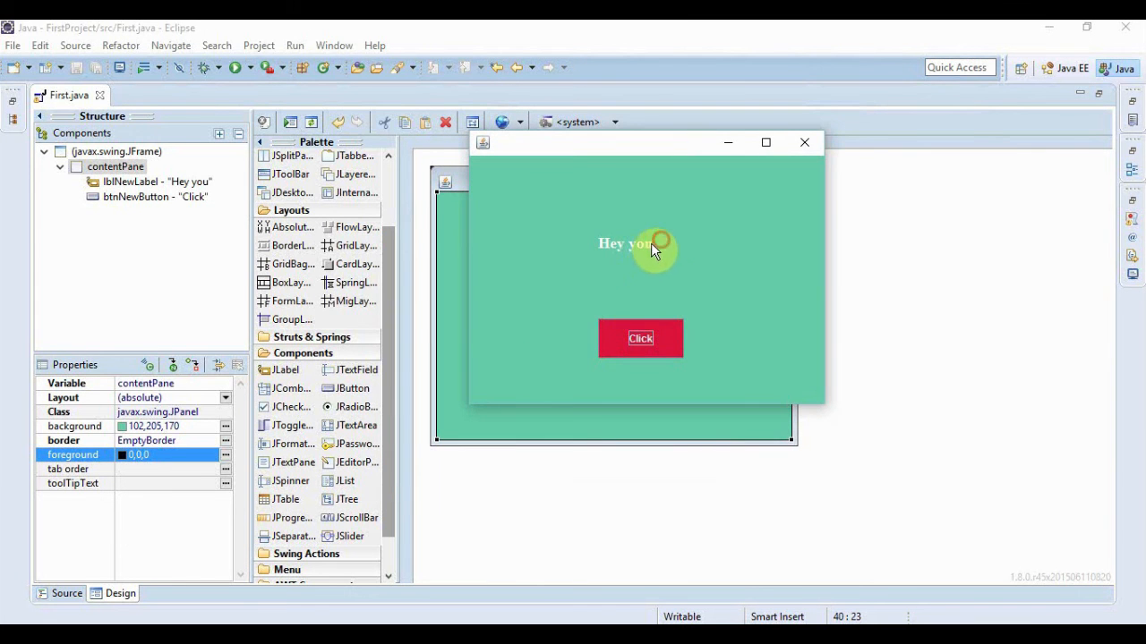
{"action": "left_click_drag", "start_coordinate": [654, 244], "coordinate": [695, 145]}
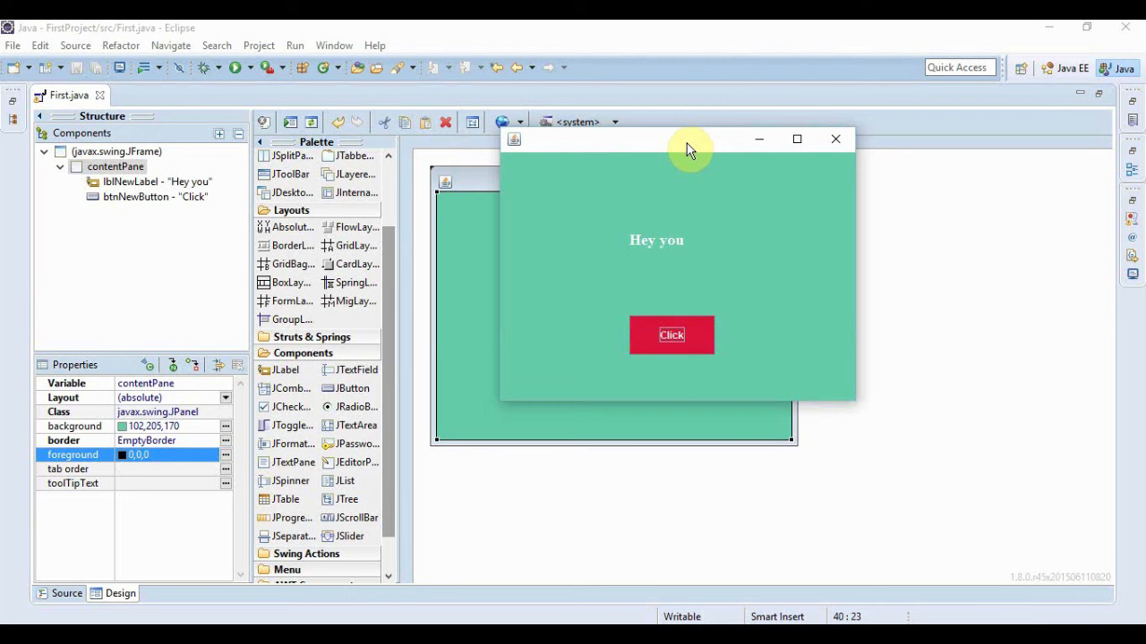
{"action": "mouse_move", "coordinate": [687, 132]}
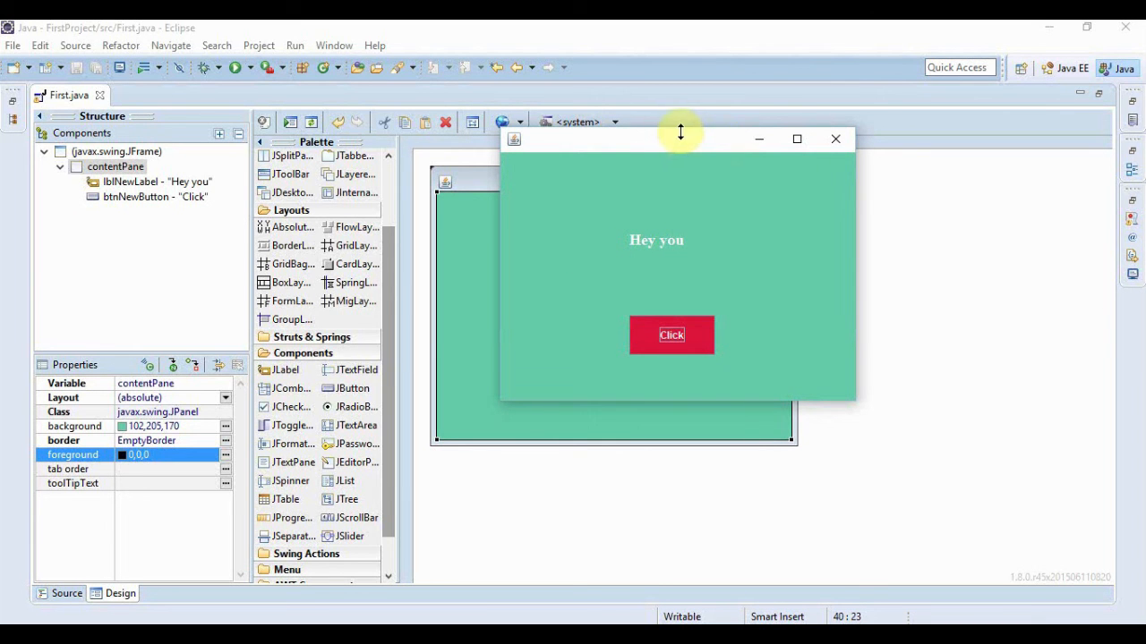
{"action": "mouse_move", "coordinate": [683, 141]}
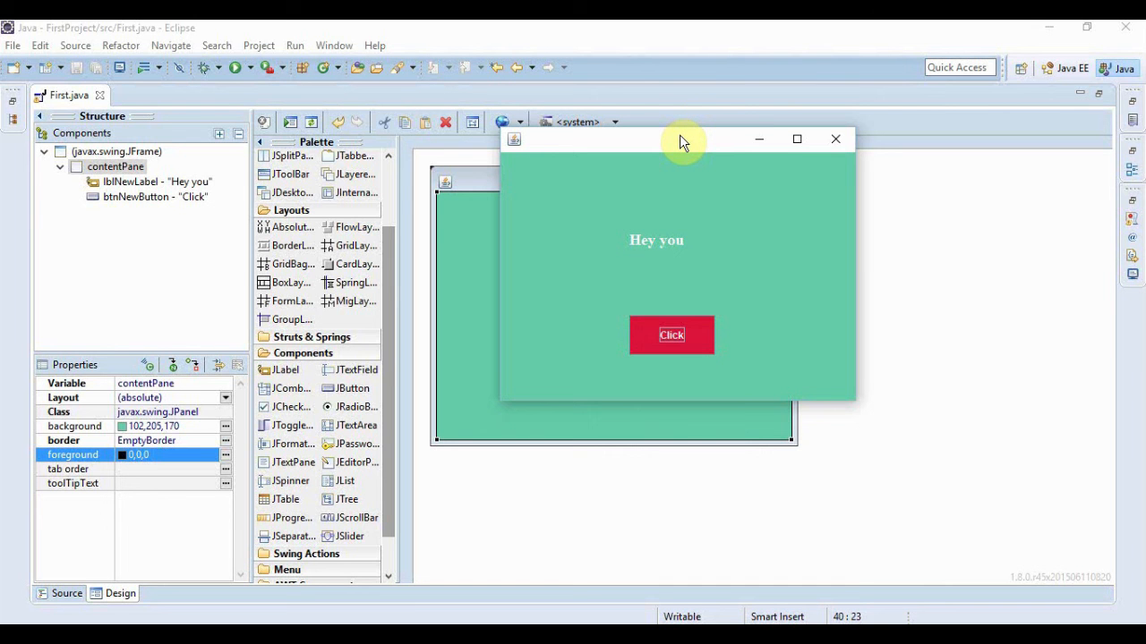
{"action": "mouse_move", "coordinate": [680, 129]}
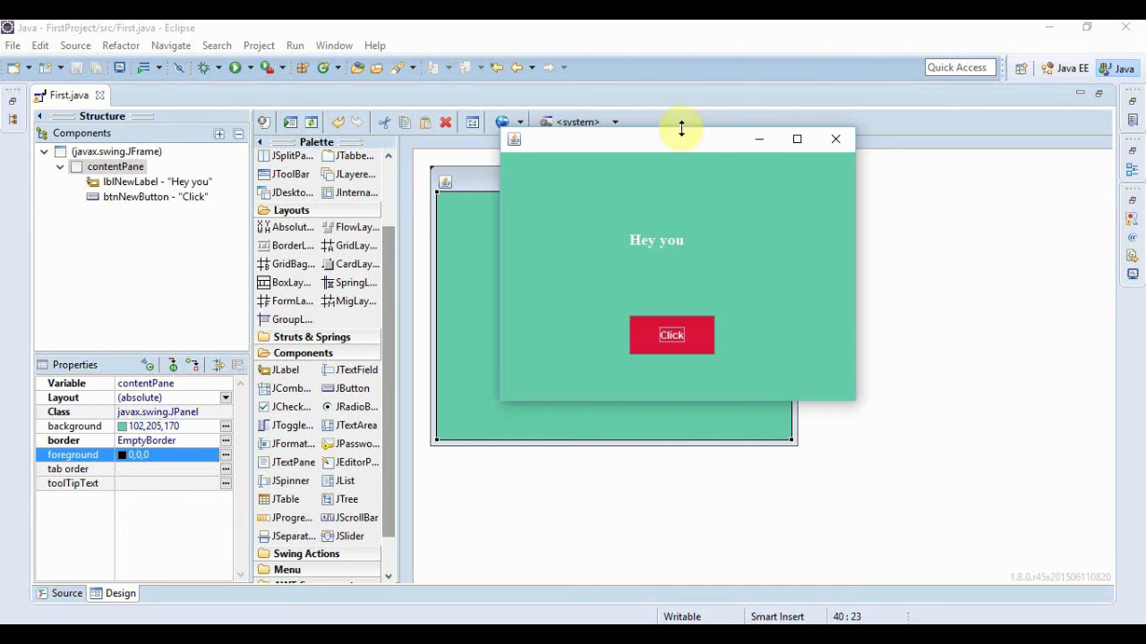
{"action": "mouse_move", "coordinate": [689, 145]}
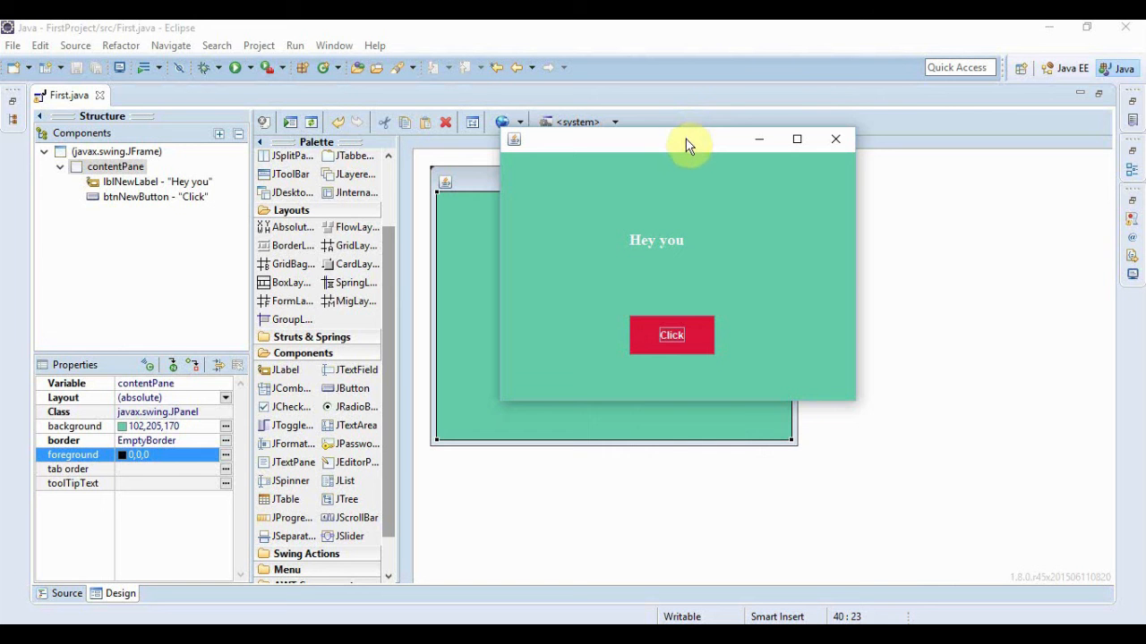
{"action": "left_click_drag", "start_coordinate": [689, 140], "coordinate": [605, 176]}
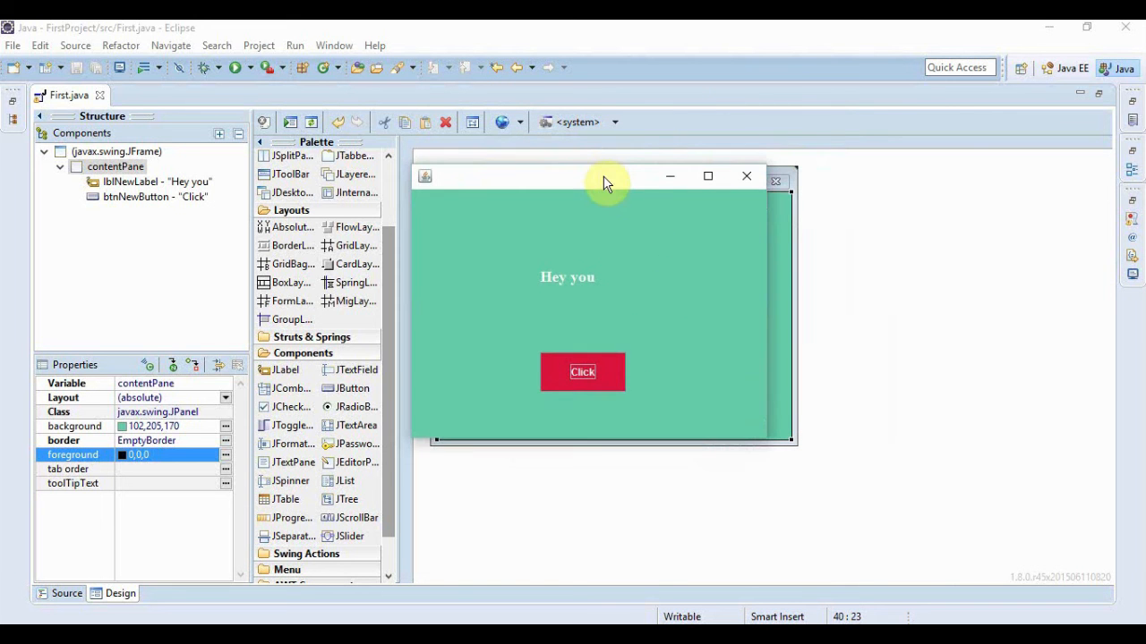
{"action": "mouse_move", "coordinate": [747, 176]}
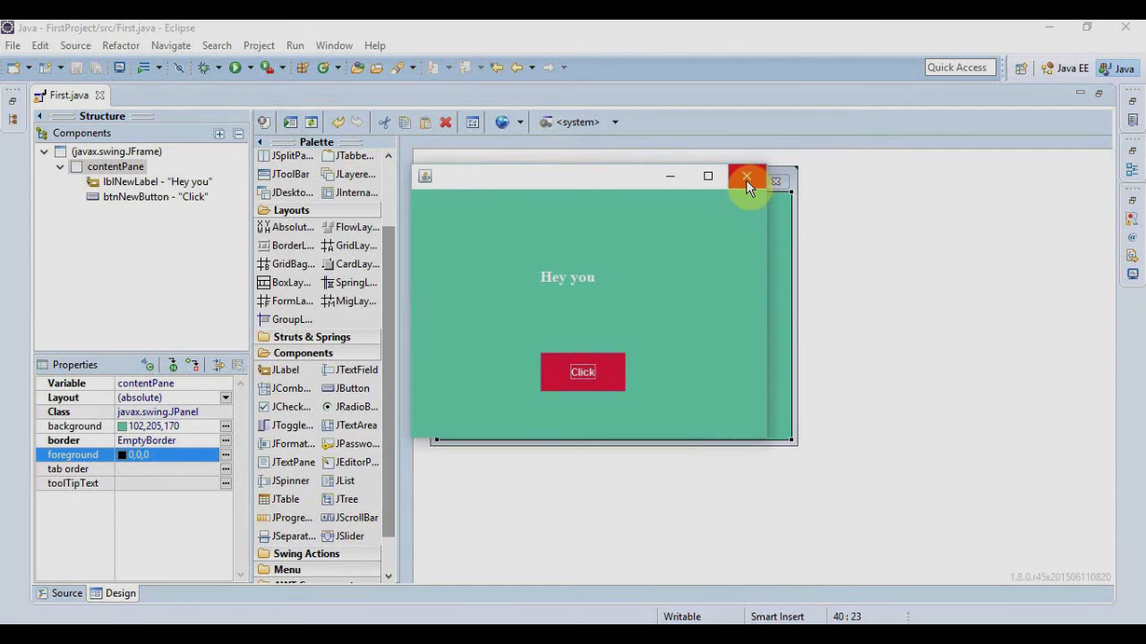